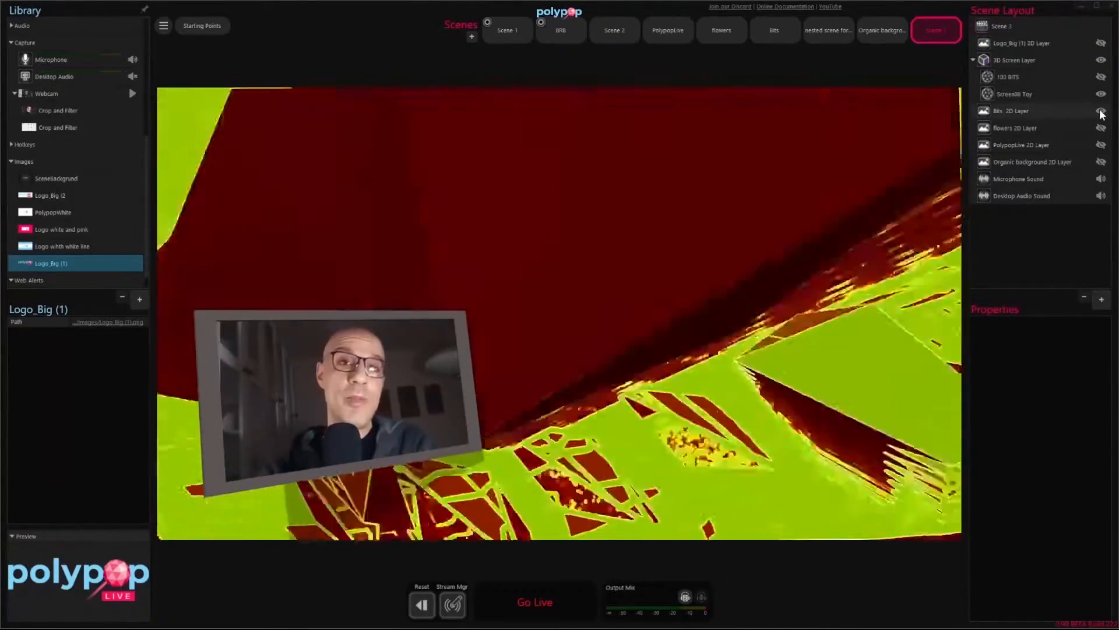
# - Toggle visibility of the Bits 2D Layer and the 100 BITS object in Scene 3
pyautogui.click(1101, 77)
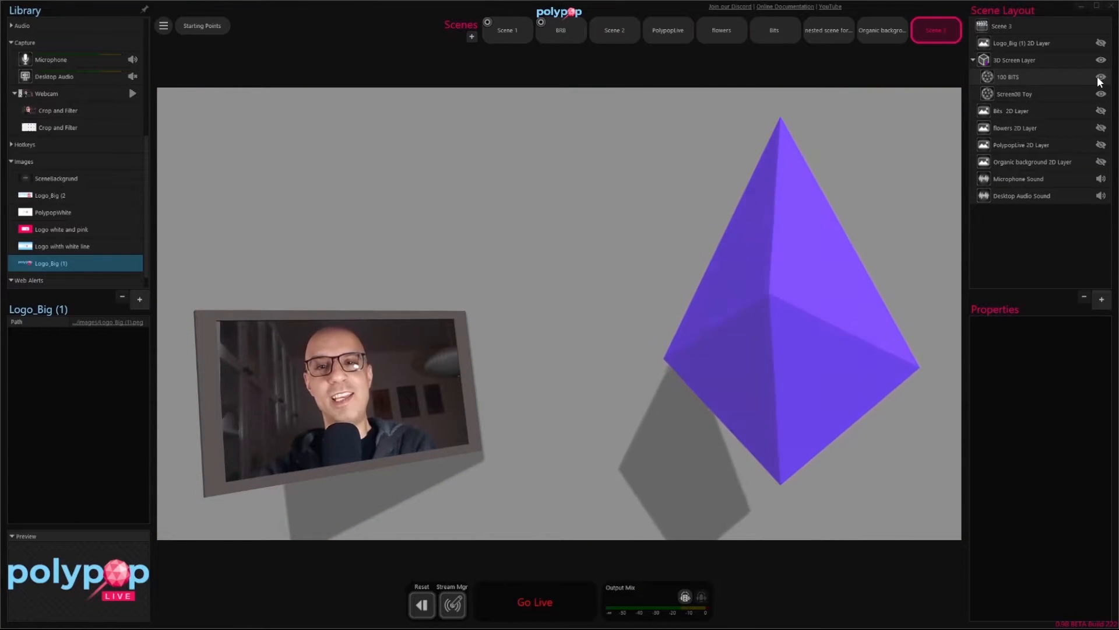
pyautogui.click(1012, 111)
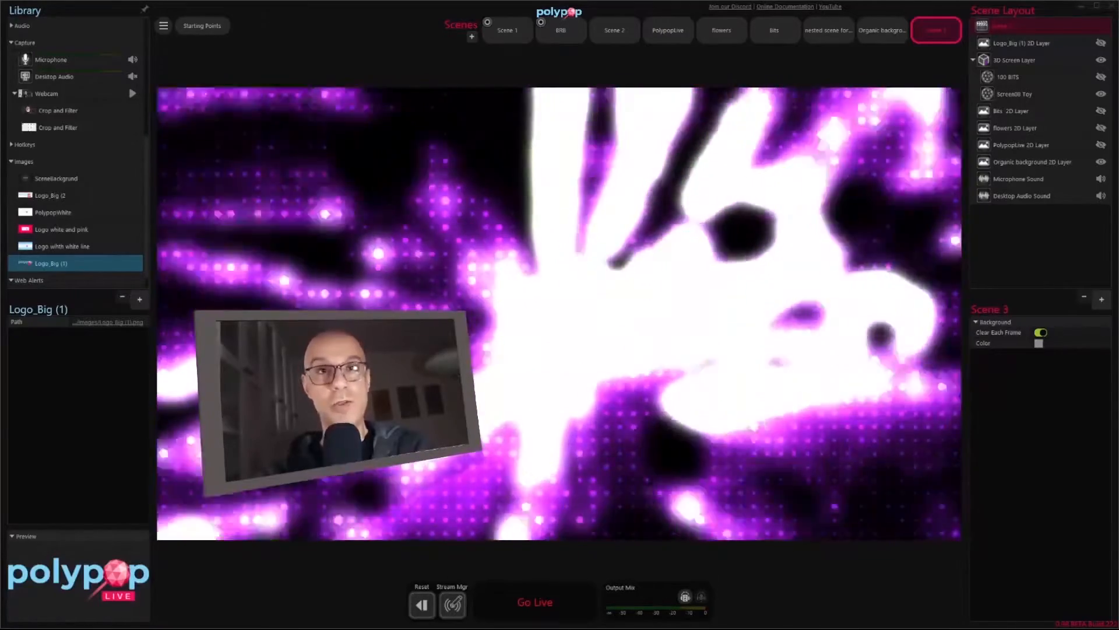
# - Add a new empty Scene 4 and give it a light grey background colour
pyautogui.click(57, 110)
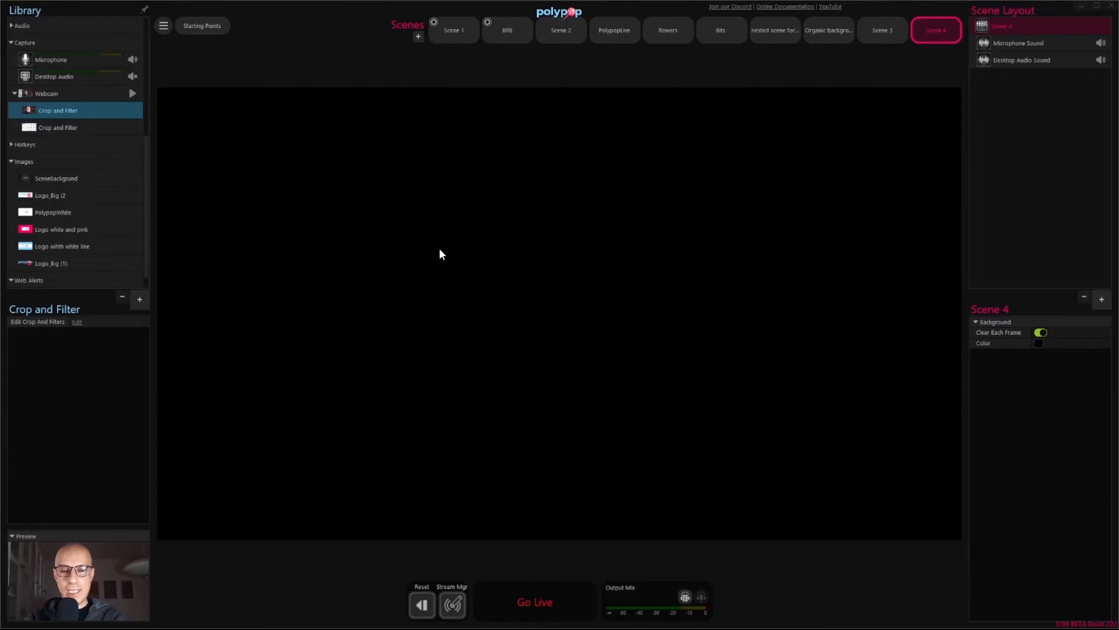
pyautogui.moveTo(1045, 351)
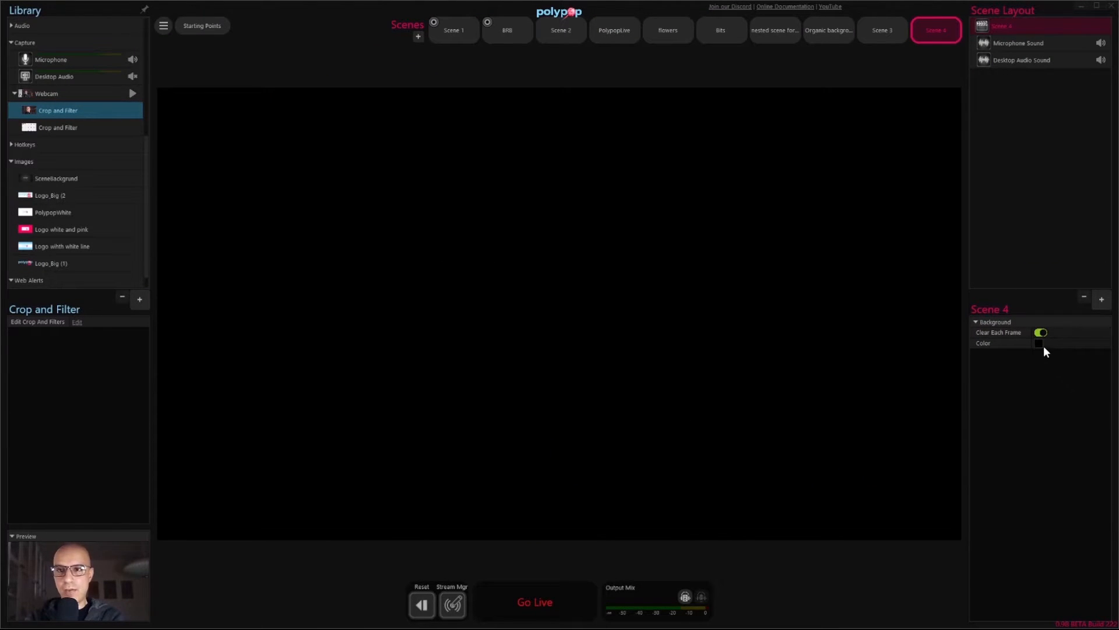
pyautogui.click(1039, 343)
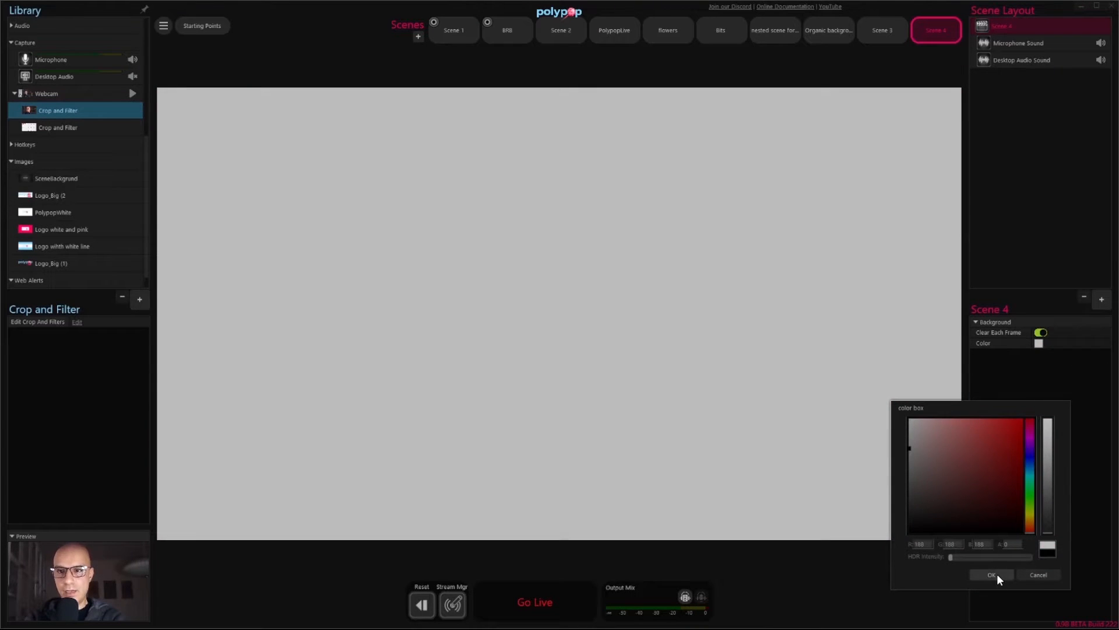
pyautogui.click(991, 575)
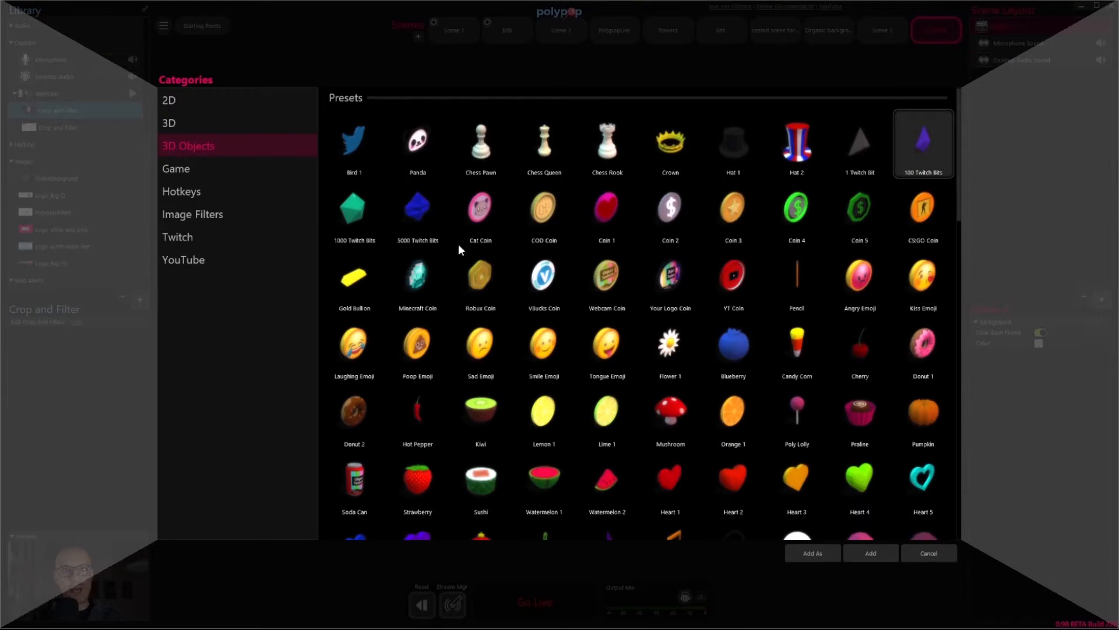
pyautogui.moveTo(262, 138)
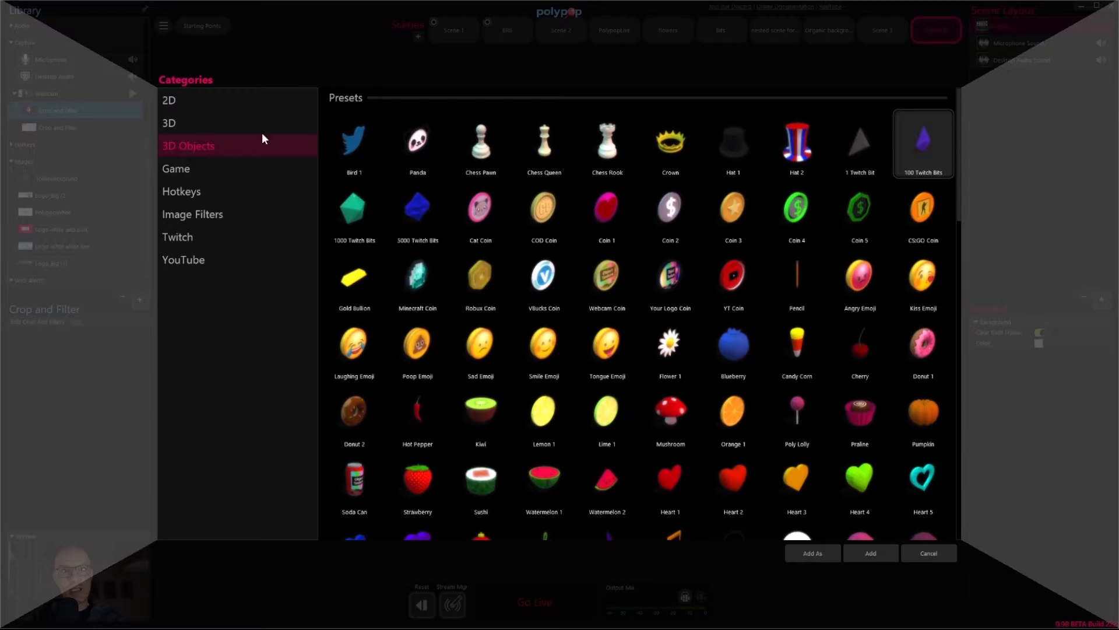
pyautogui.moveTo(693, 405)
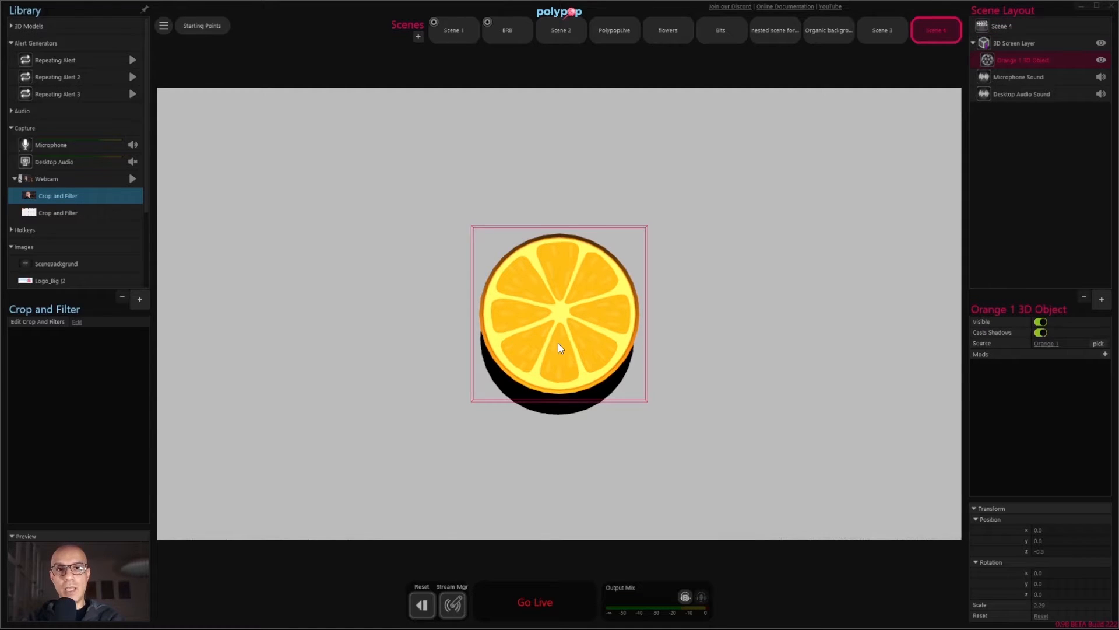
# - Move the Orange 1 slice off-centre on the stage, leaving a looping trail of copies
pyautogui.moveTo(561, 349); pyautogui.dragTo(628, 399)
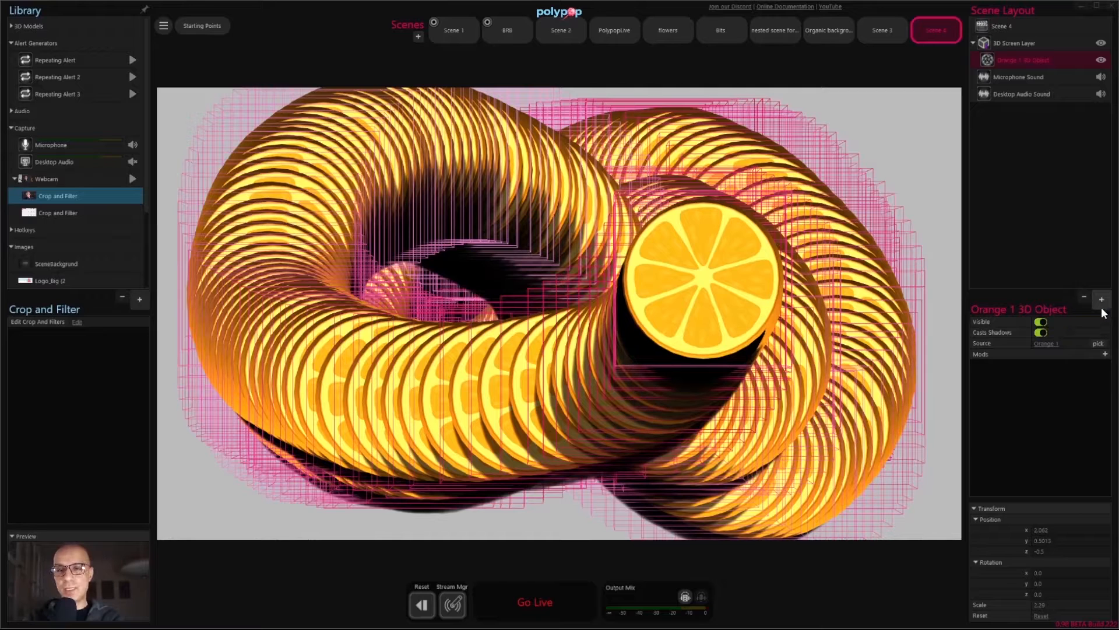
# - Add a Pixel Shift image filter to Scene 4, stretching the orange trails into radial streaks
pyautogui.click(1105, 354)
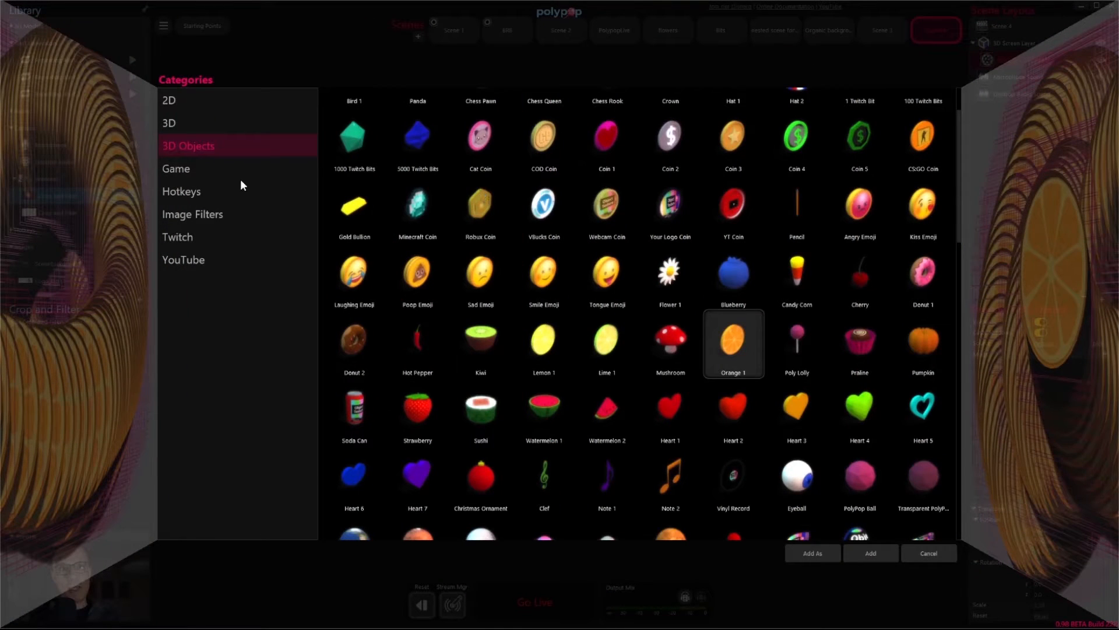
pyautogui.click(192, 215)
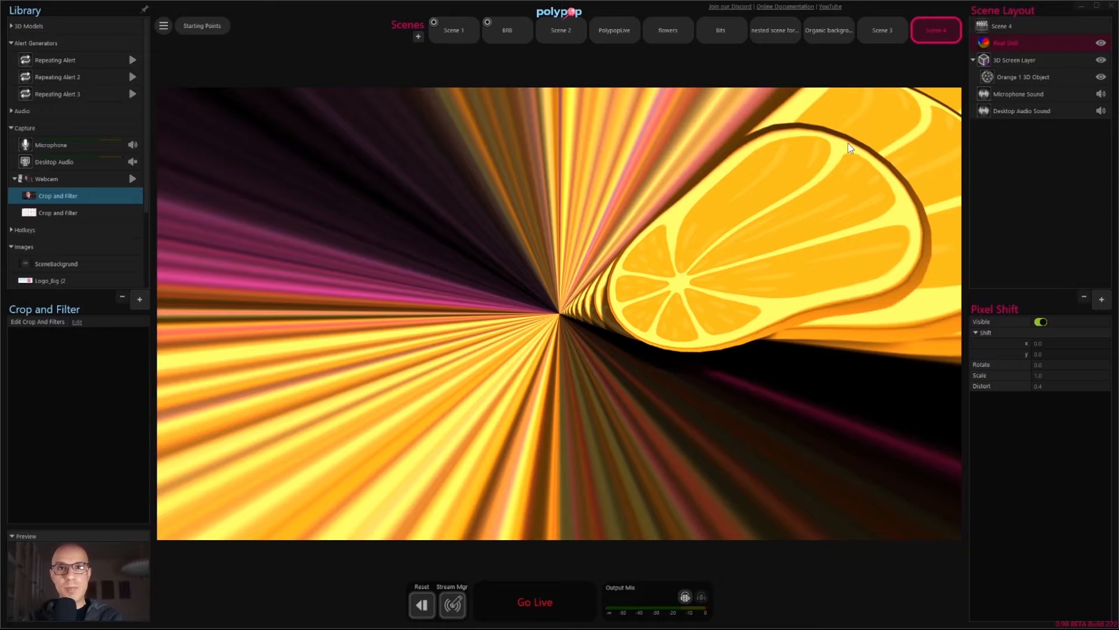
pyautogui.moveTo(902, 280)
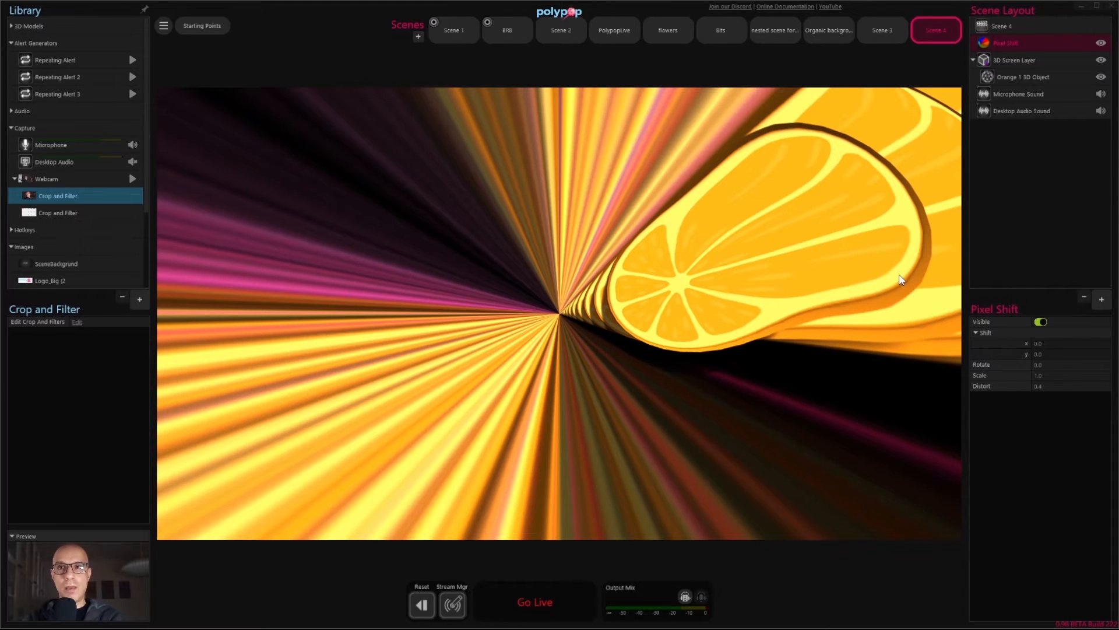
# - Try the Pixel Shift Distort and Scale sliders, then return them to distortion 0.0 and scale 1.0
pyautogui.click(1036, 43)
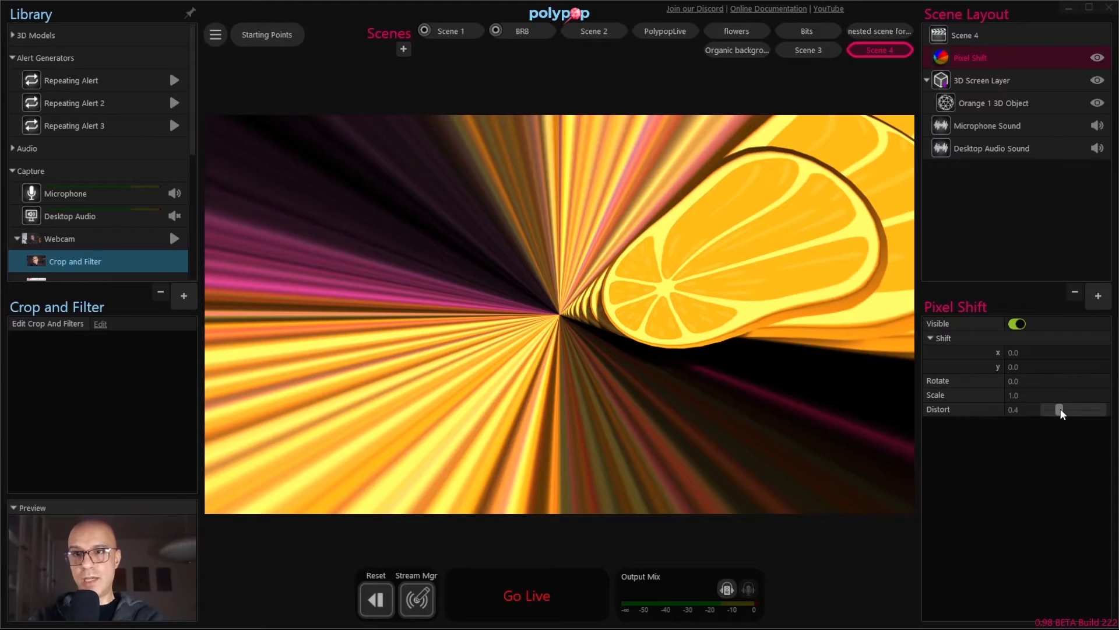
pyautogui.moveTo(1060, 409); pyautogui.dragTo(1063, 409)
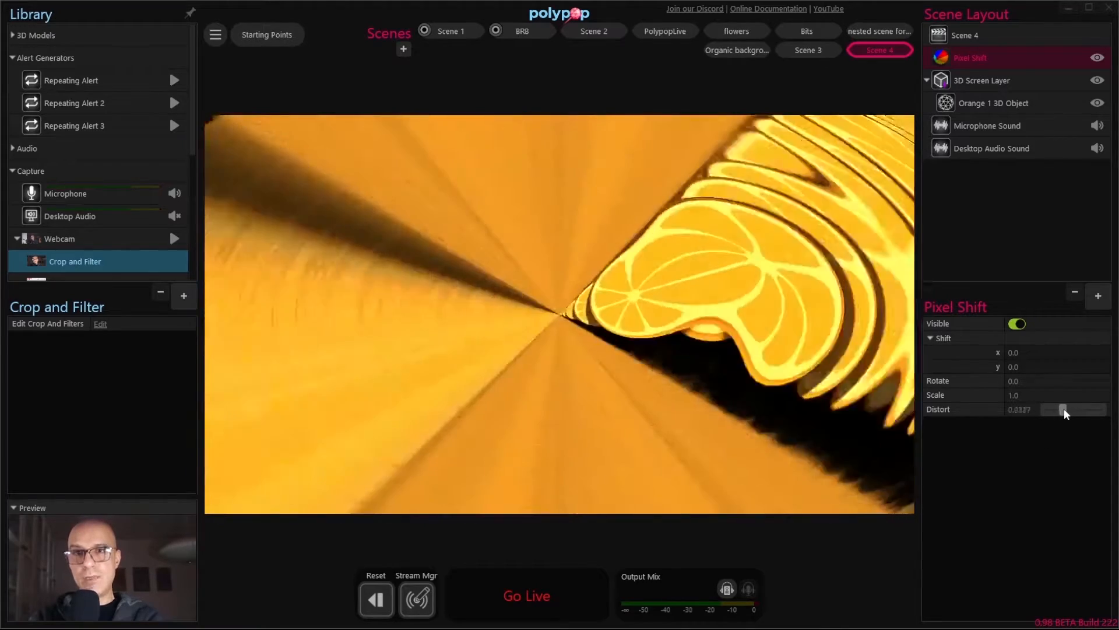
pyautogui.moveTo(1073, 409); pyautogui.dragTo(1060, 409)
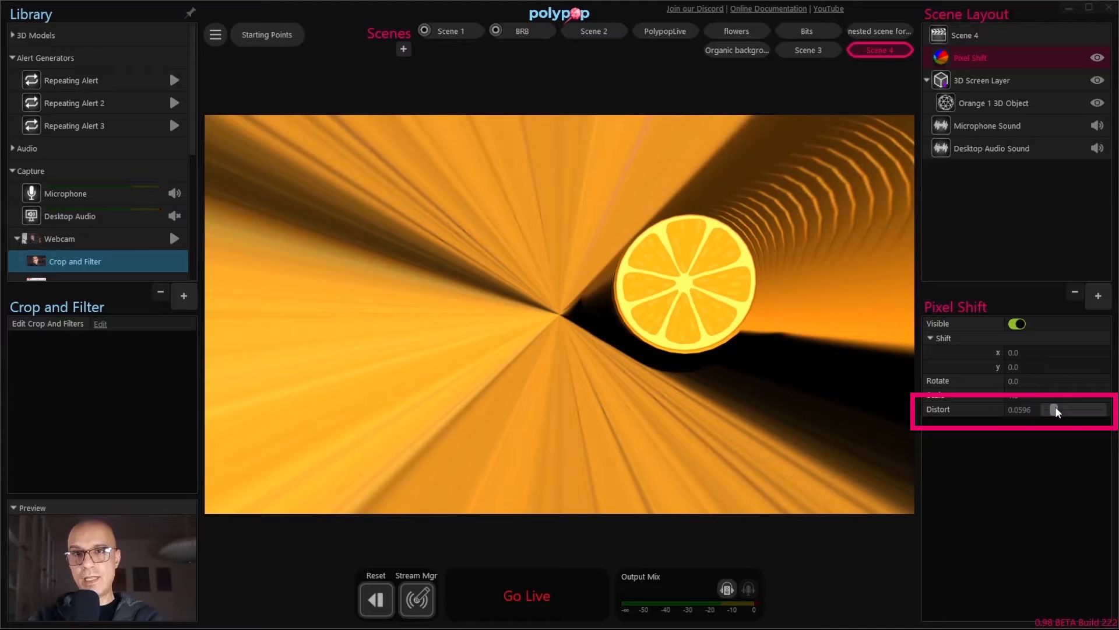
pyautogui.moveTo(1057, 410); pyautogui.dragTo(1064, 409)
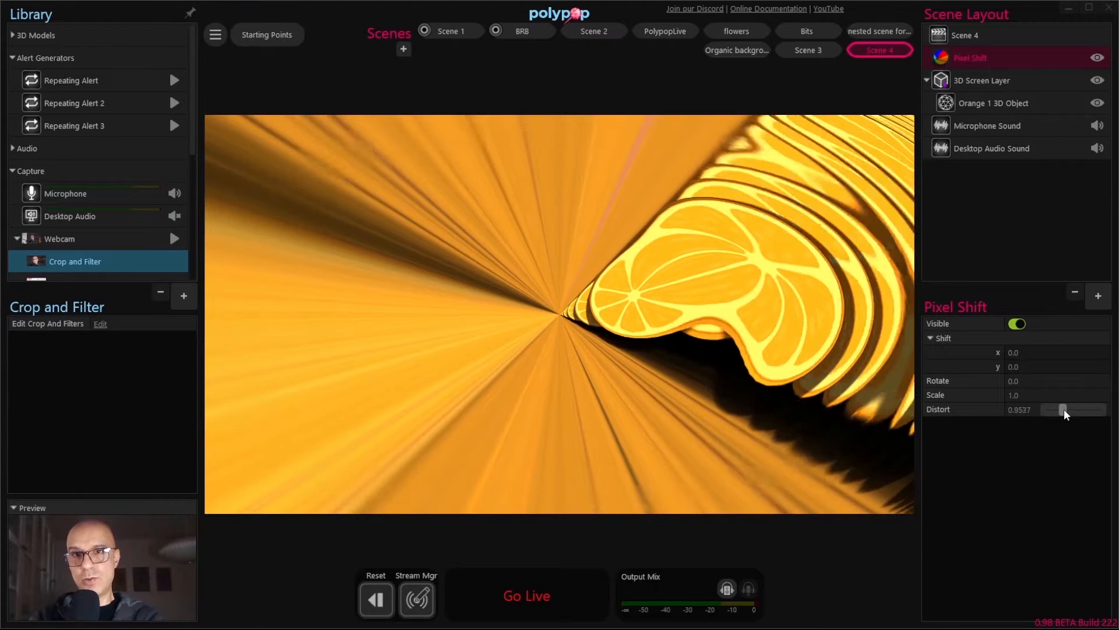
pyautogui.moveTo(1077, 410); pyautogui.dragTo(1060, 409)
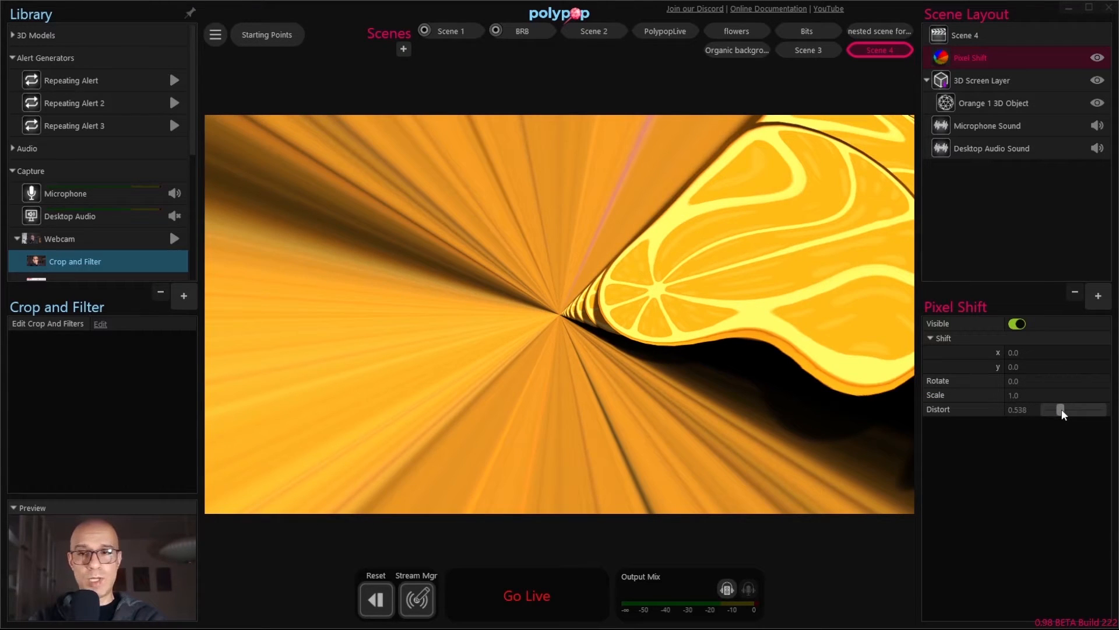
pyautogui.moveTo(1060, 410); pyautogui.dragTo(1058, 409)
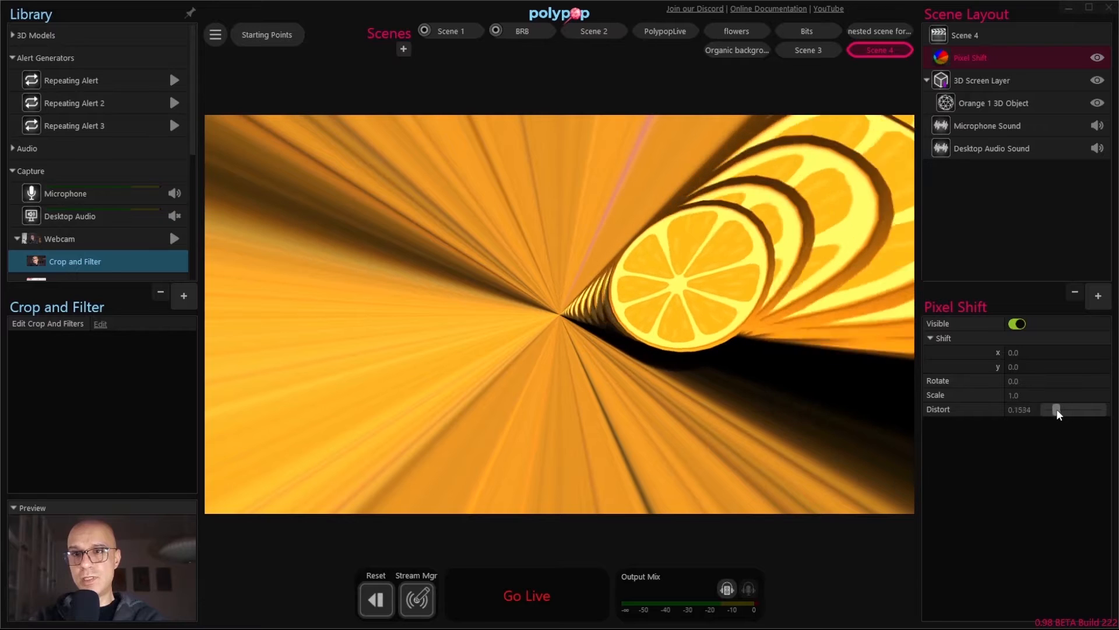
pyautogui.moveTo(1059, 409); pyautogui.dragTo(1045, 410)
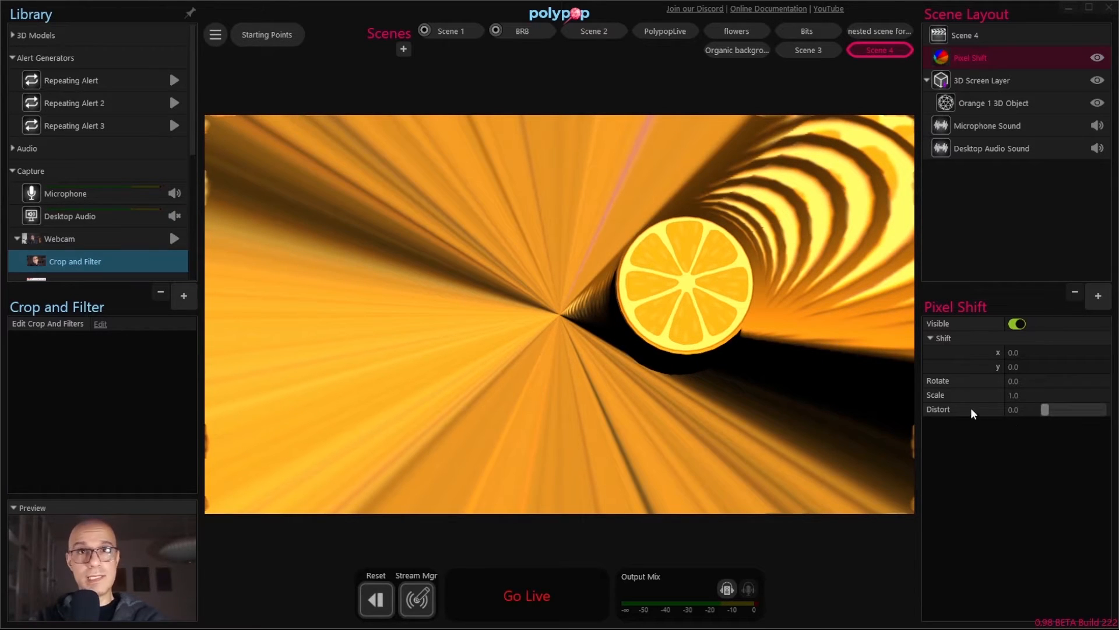
pyautogui.moveTo(1099, 394); pyautogui.dragTo(1060, 394)
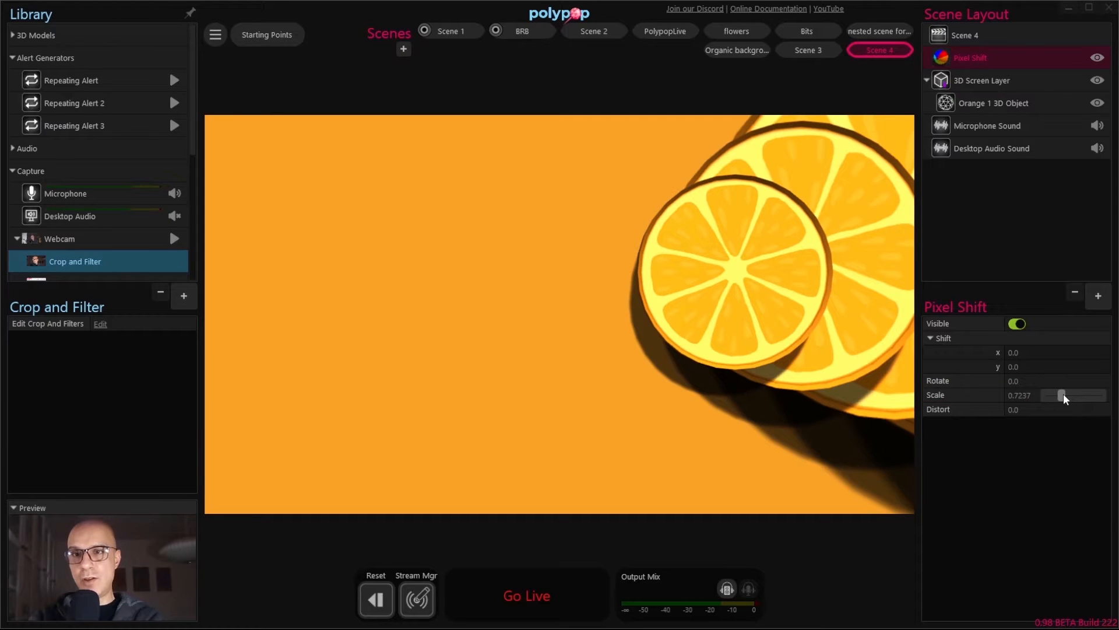
pyautogui.moveTo(1059, 396); pyautogui.dragTo(1063, 395)
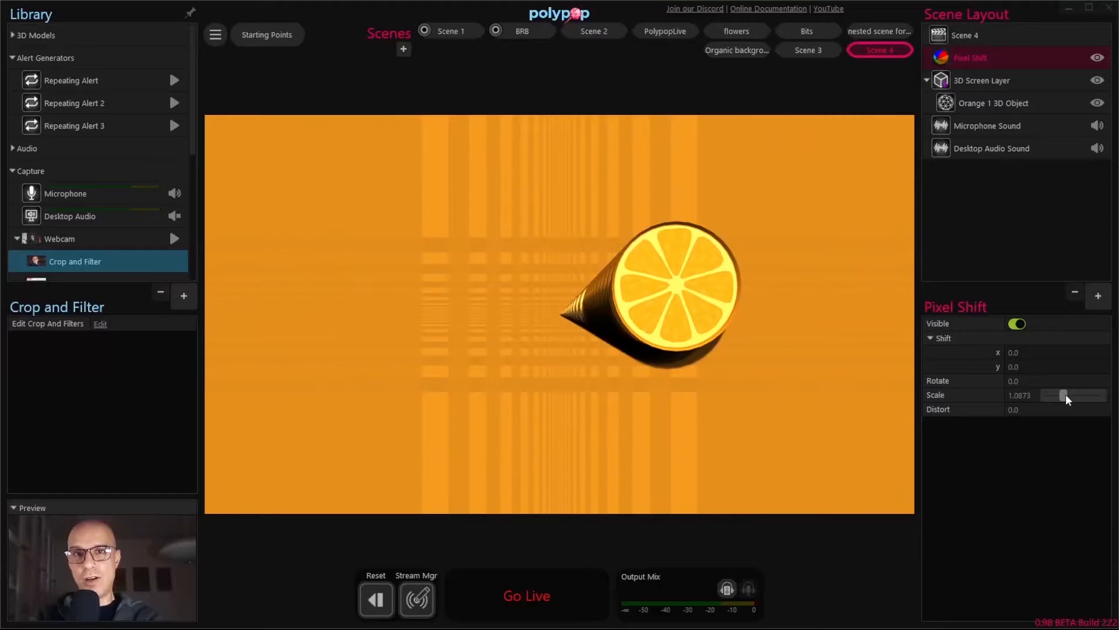
pyautogui.moveTo(1060, 395); pyautogui.dragTo(1065, 395)
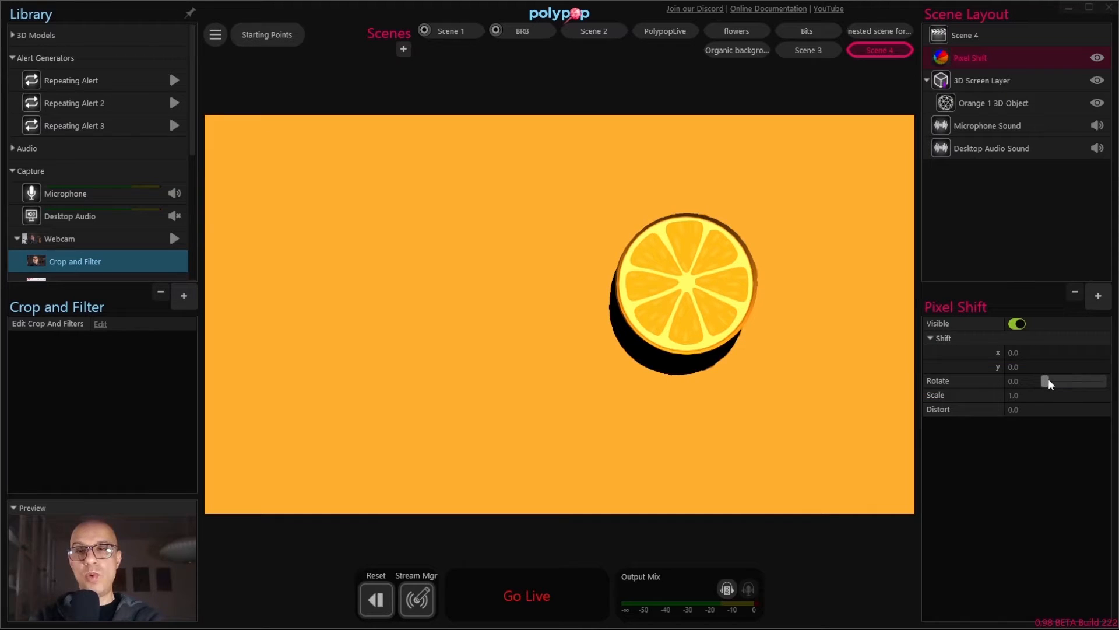
# - Give Pixel Shift a slight rotation around 0.0173, swirling the trail into a blurred ring
pyautogui.moveTo(1049, 380); pyautogui.dragTo(1058, 380)
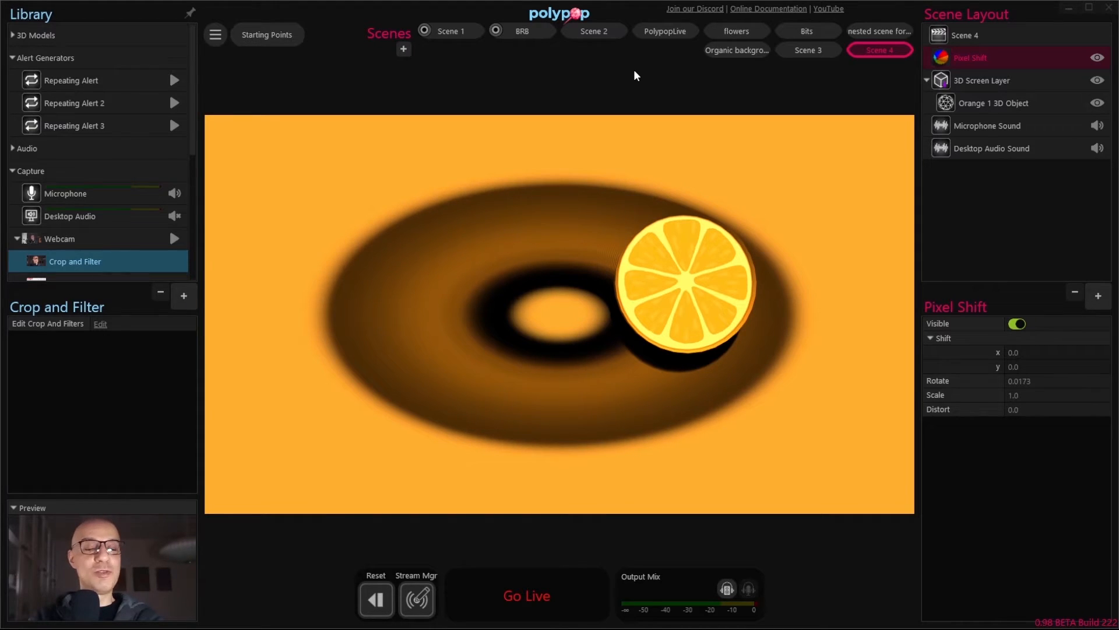
pyautogui.moveTo(656, 94)
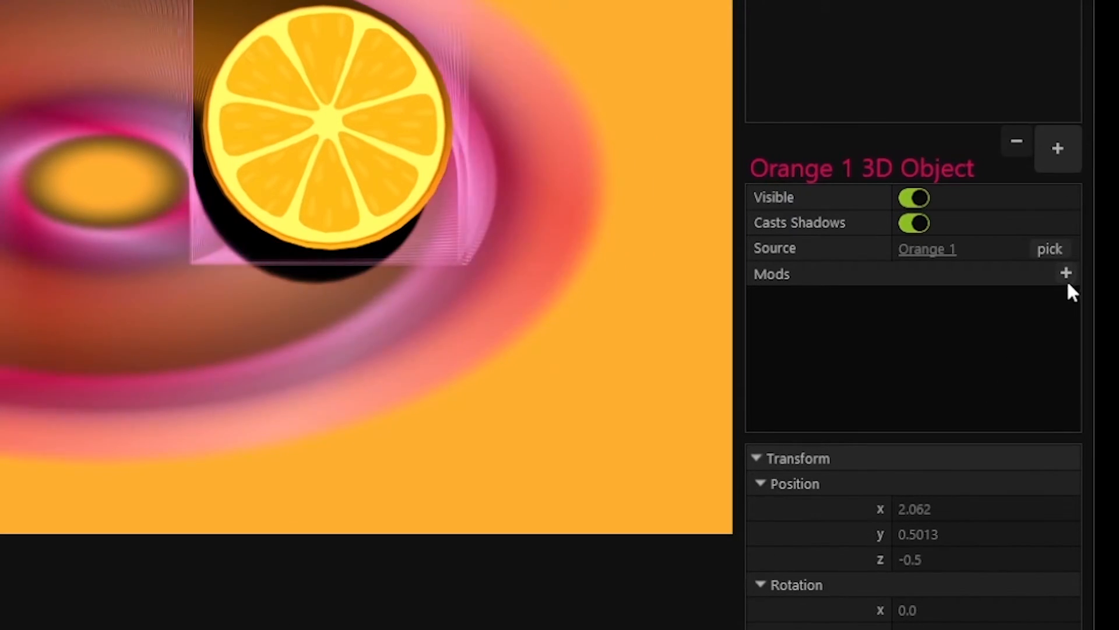
# - Give the Orange 1 disc a Random Move mod with a move time of about 0.38 seconds
pyautogui.click(1067, 273)
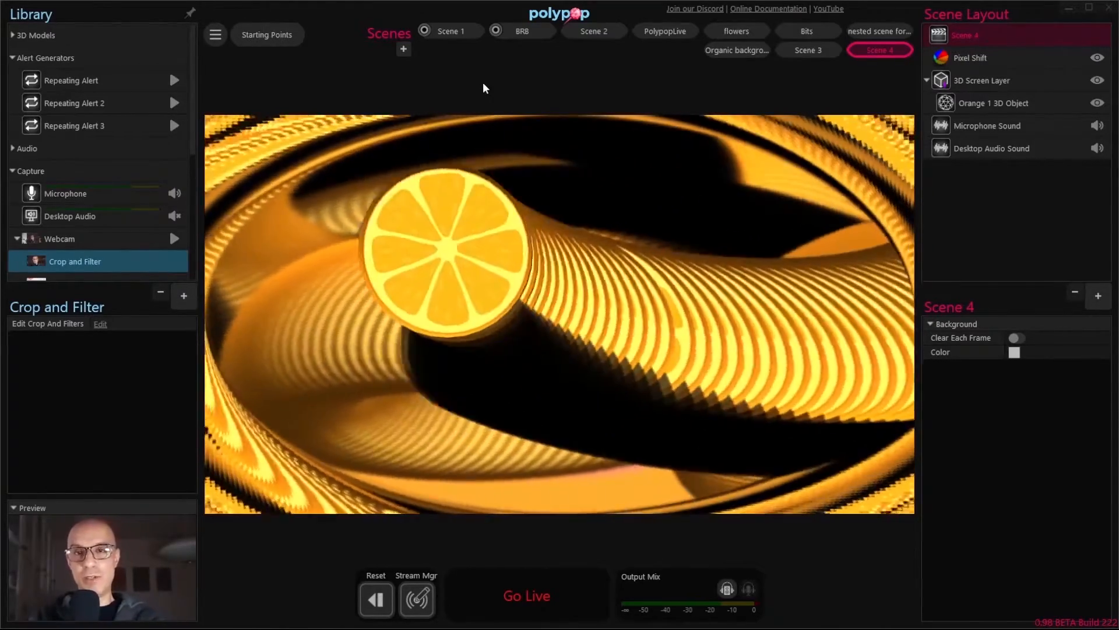
pyautogui.click(995, 103)
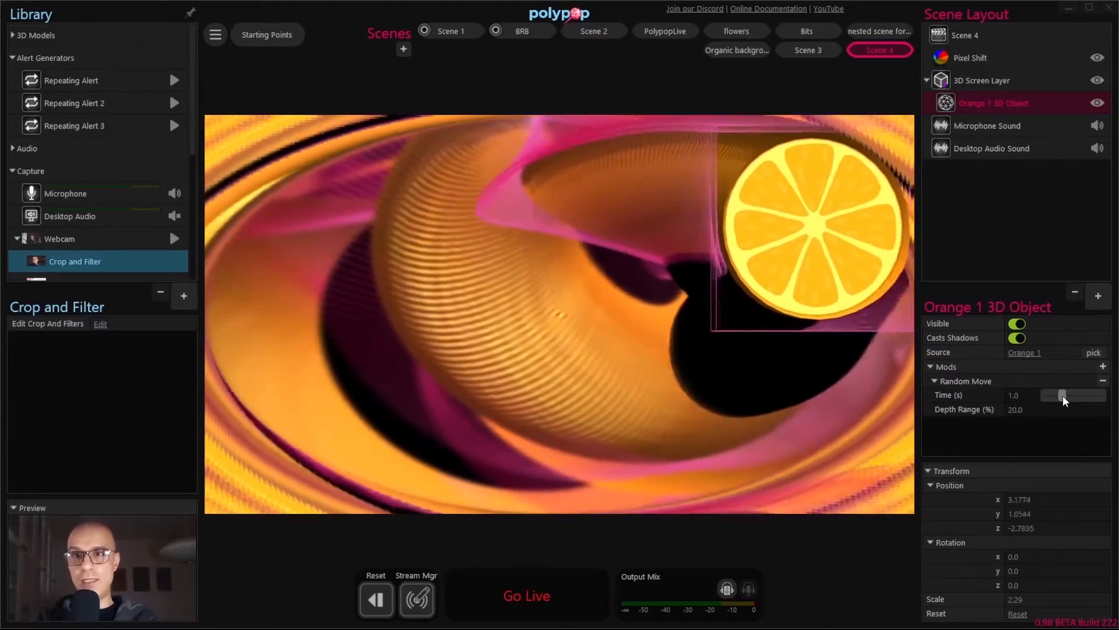
pyautogui.moveTo(1061, 394); pyautogui.dragTo(1048, 392)
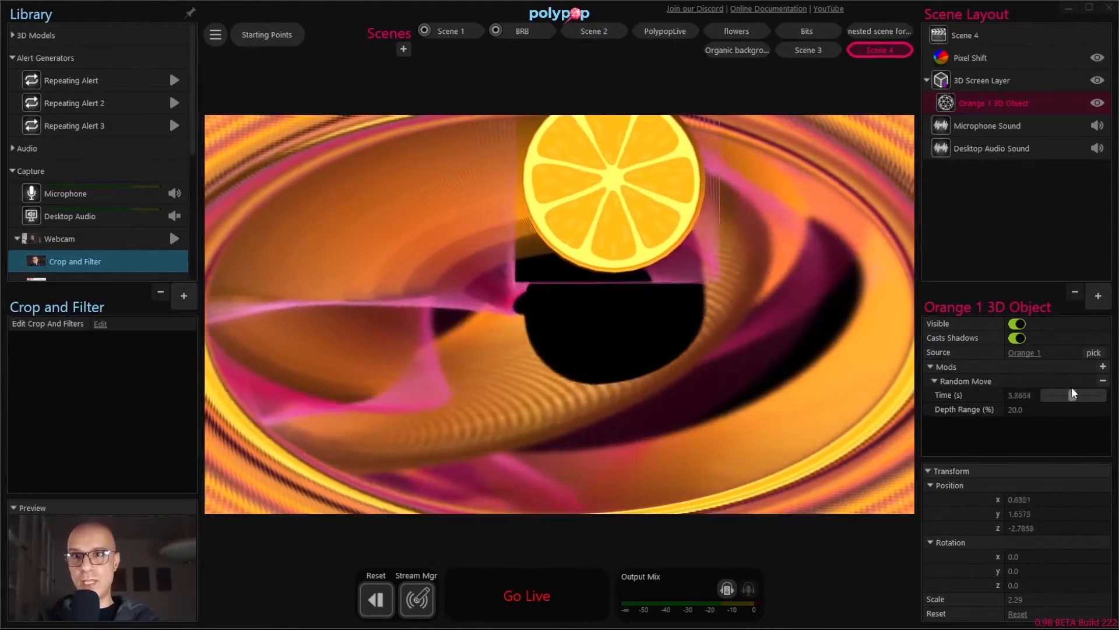
pyautogui.moveTo(1078, 394); pyautogui.dragTo(1046, 394)
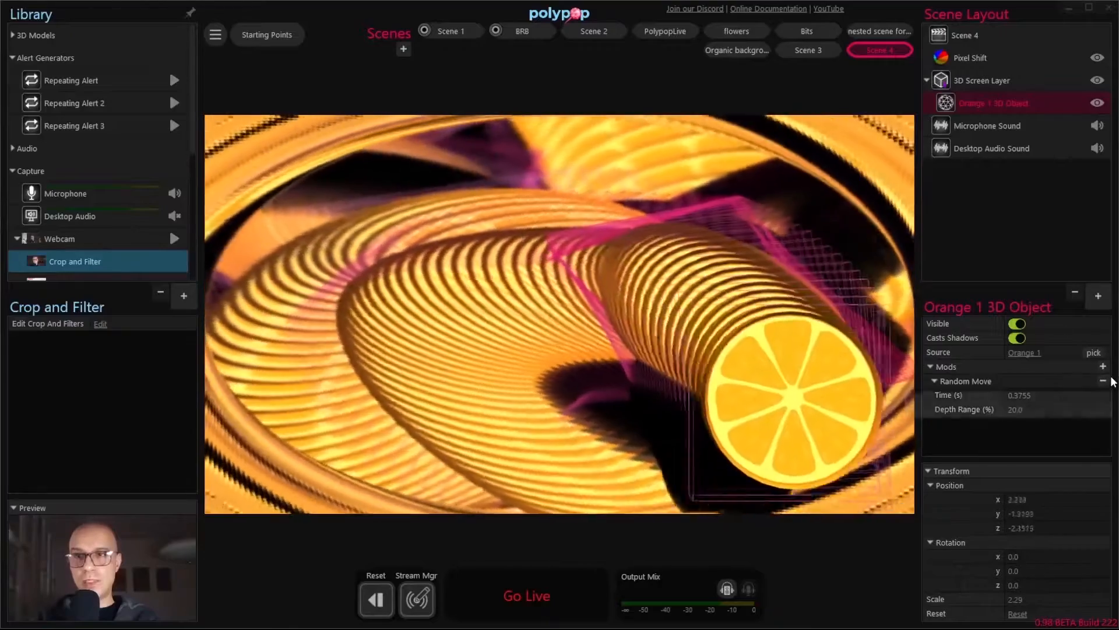
pyautogui.click(1102, 366)
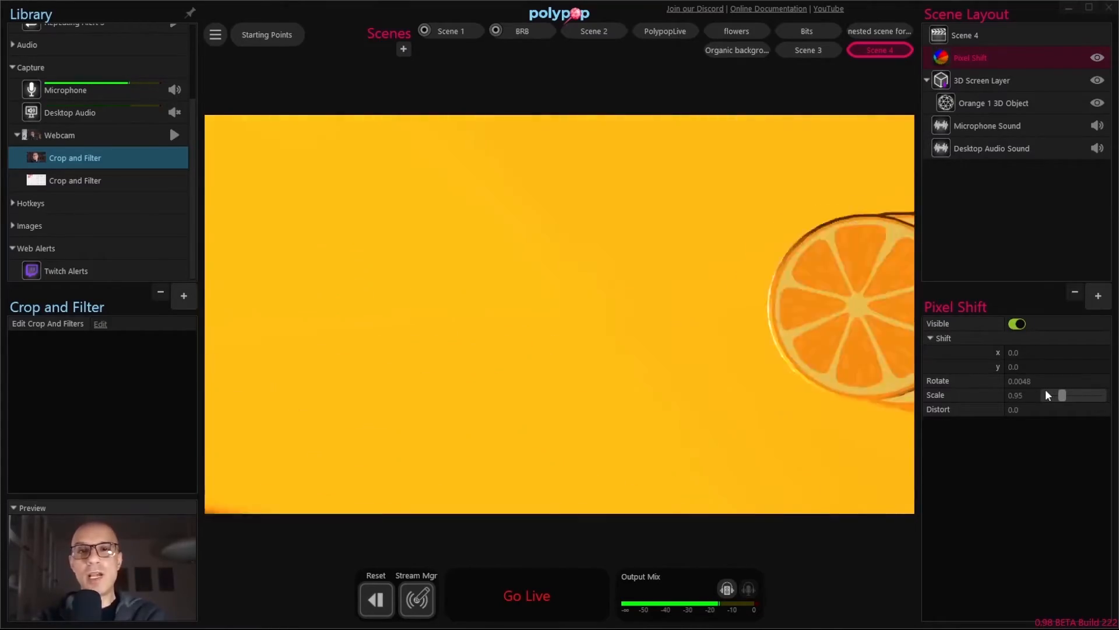
# - Set Pixel Shift to scale 0.99, distort 0.0015 and rotate 0.019 for twisting ribbon trails
pyautogui.moveTo(1057, 395); pyautogui.dragTo(1063, 398)
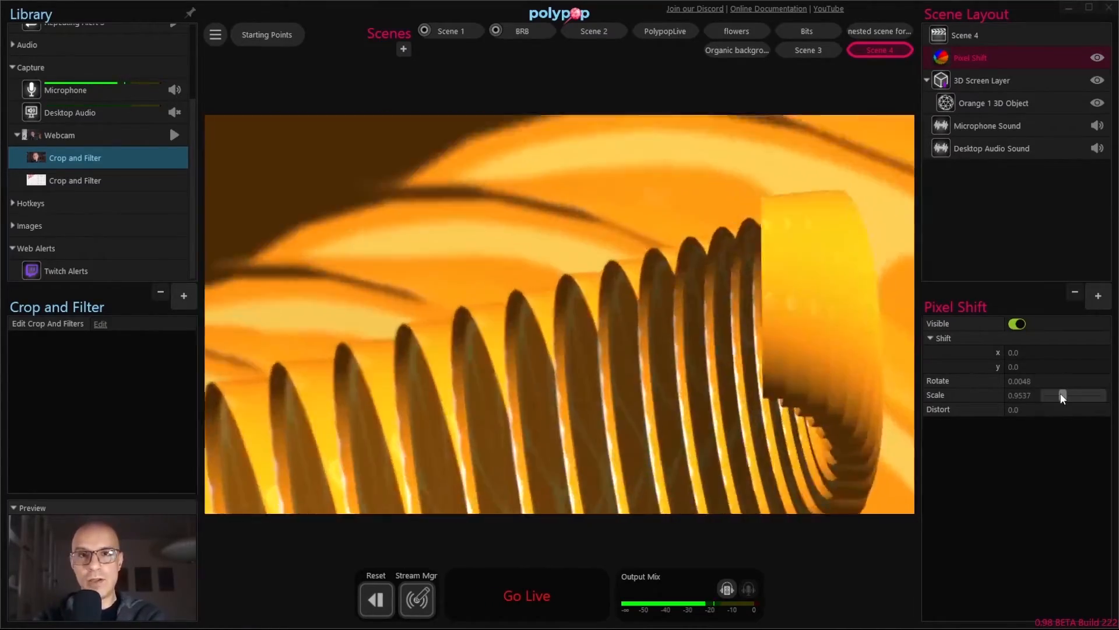
pyautogui.moveTo(1059, 396); pyautogui.dragTo(1066, 396)
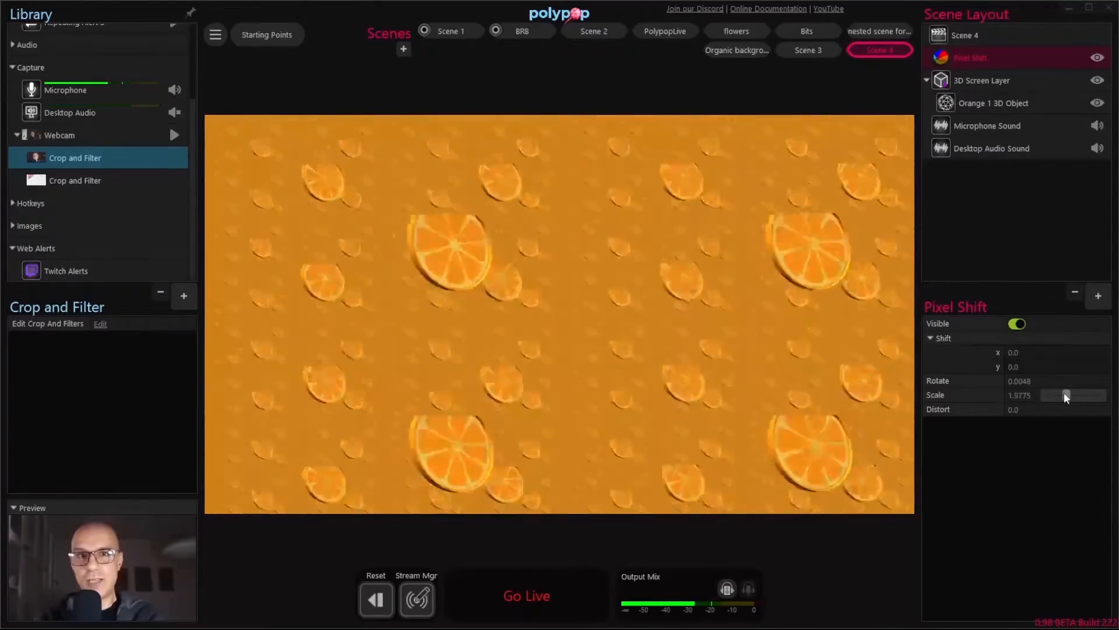
pyautogui.moveTo(1064, 395); pyautogui.dragTo(1059, 395)
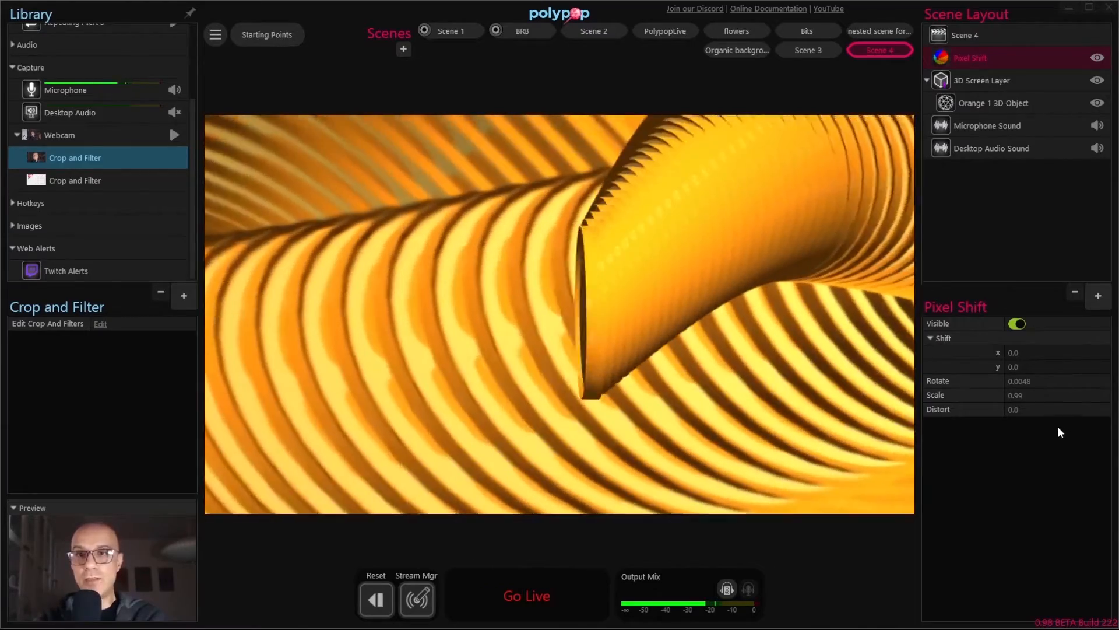
pyautogui.moveTo(1016, 409); pyautogui.dragTo(1052, 409)
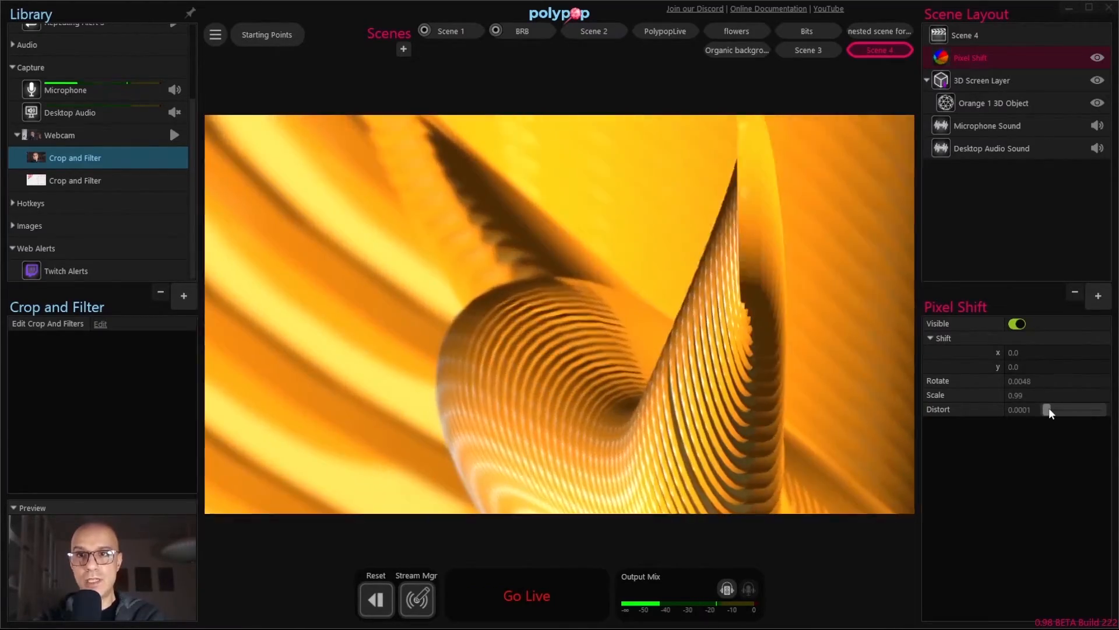
pyautogui.moveTo(1049, 413); pyautogui.dragTo(1059, 413)
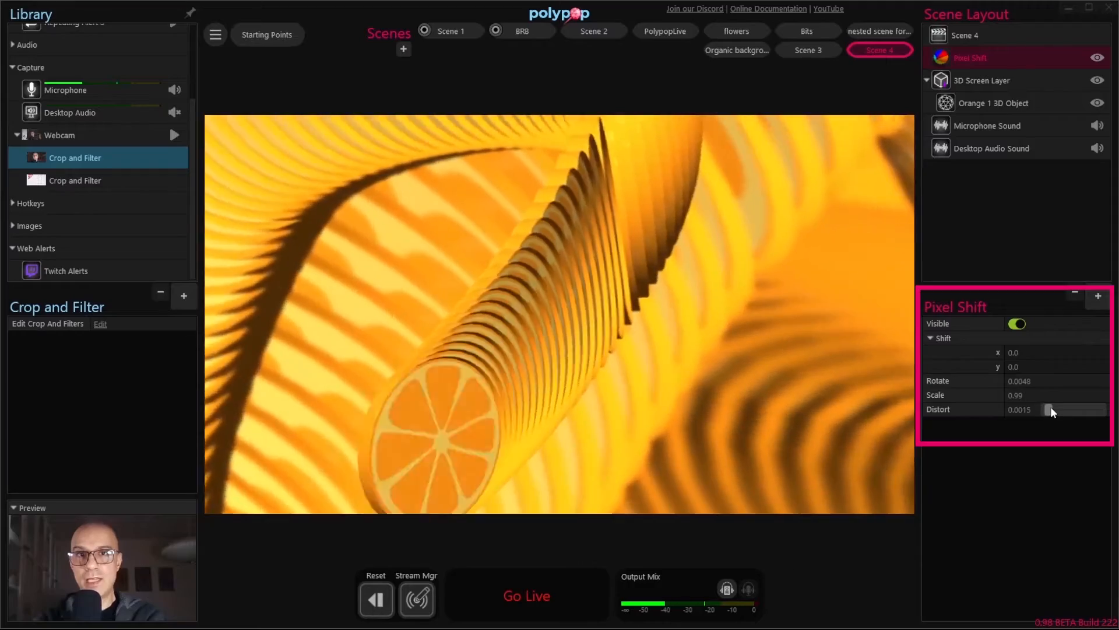
pyautogui.moveTo(1052, 412); pyautogui.dragTo(1058, 380)
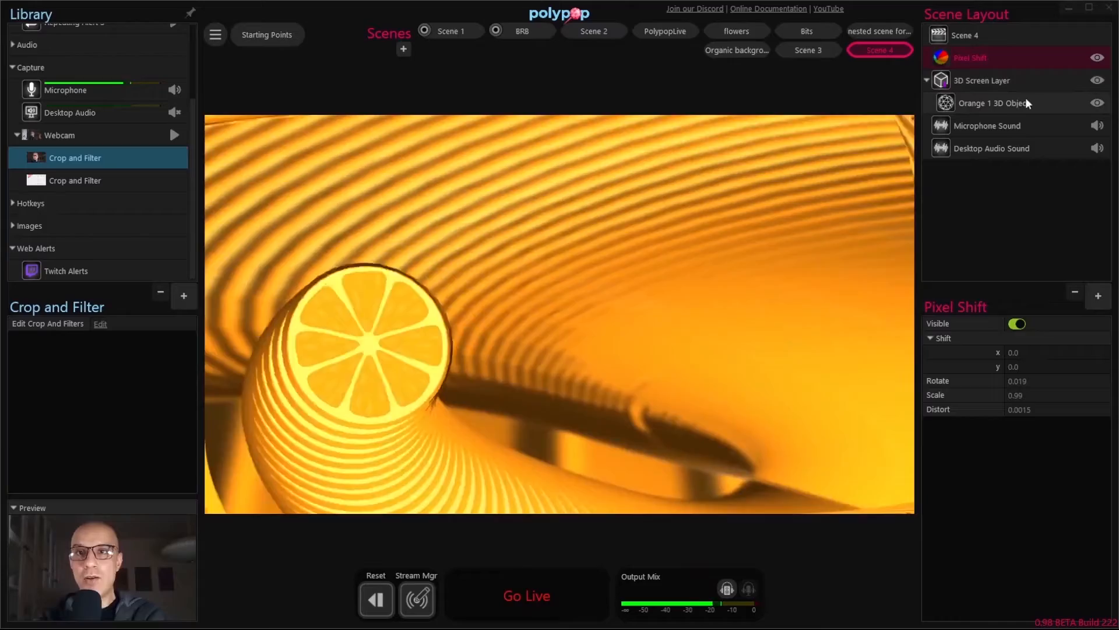
# - Duplicate Orange 1 to four tumbling objects, then select Scene 4 and start adding an item
pyautogui.click(992, 102)
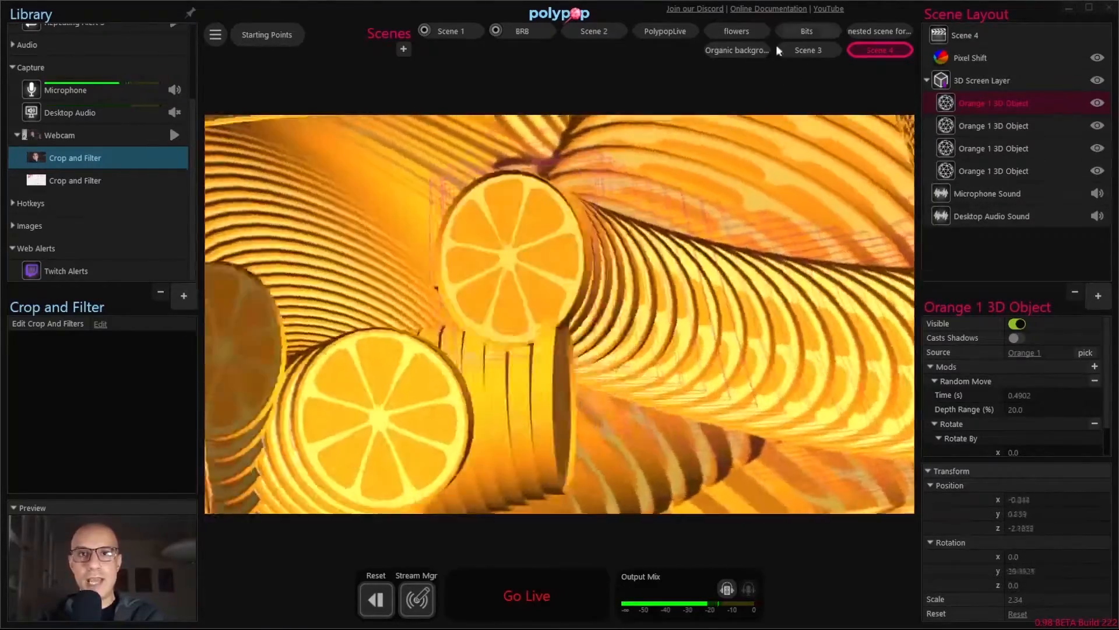
pyautogui.click(965, 35)
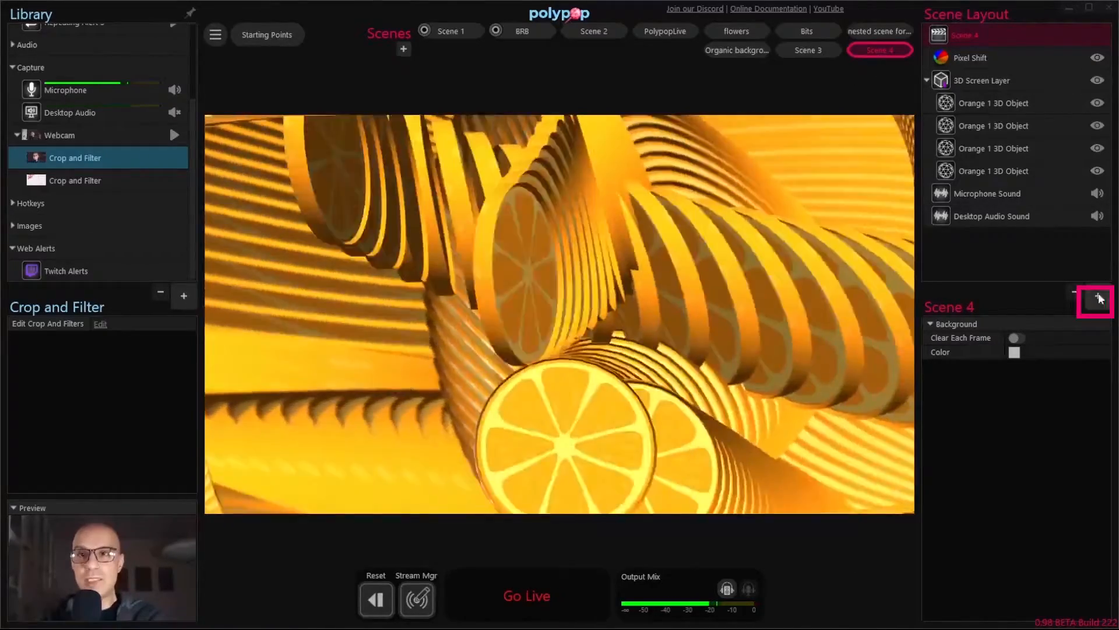
pyautogui.click(1098, 298)
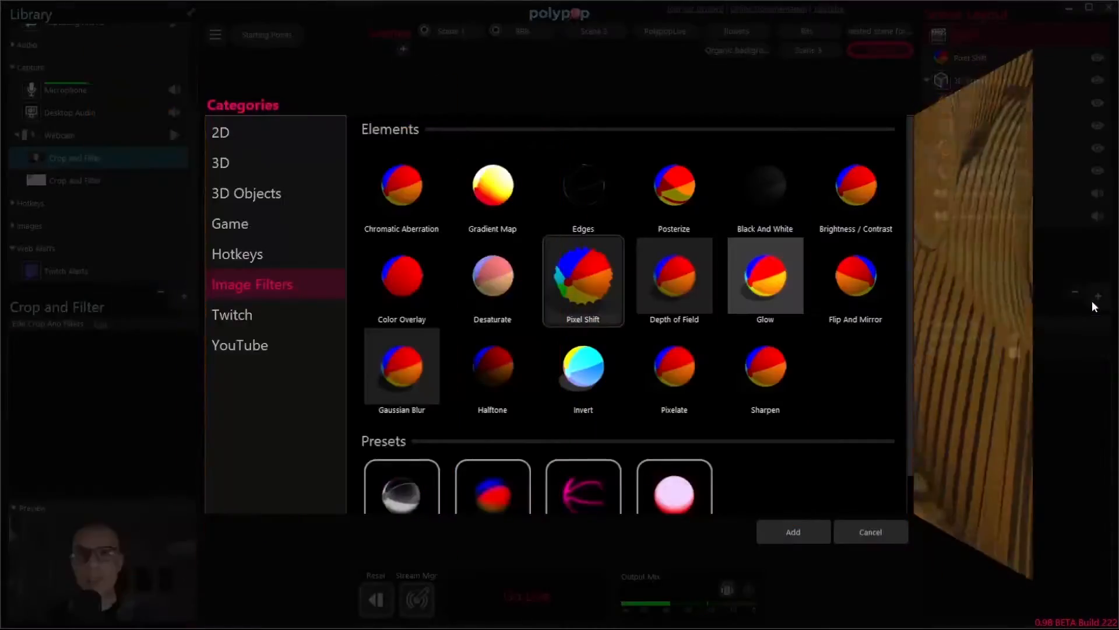
# - Pick the Edges filter from the Image Filters category of the add catalogue
pyautogui.click(765, 277)
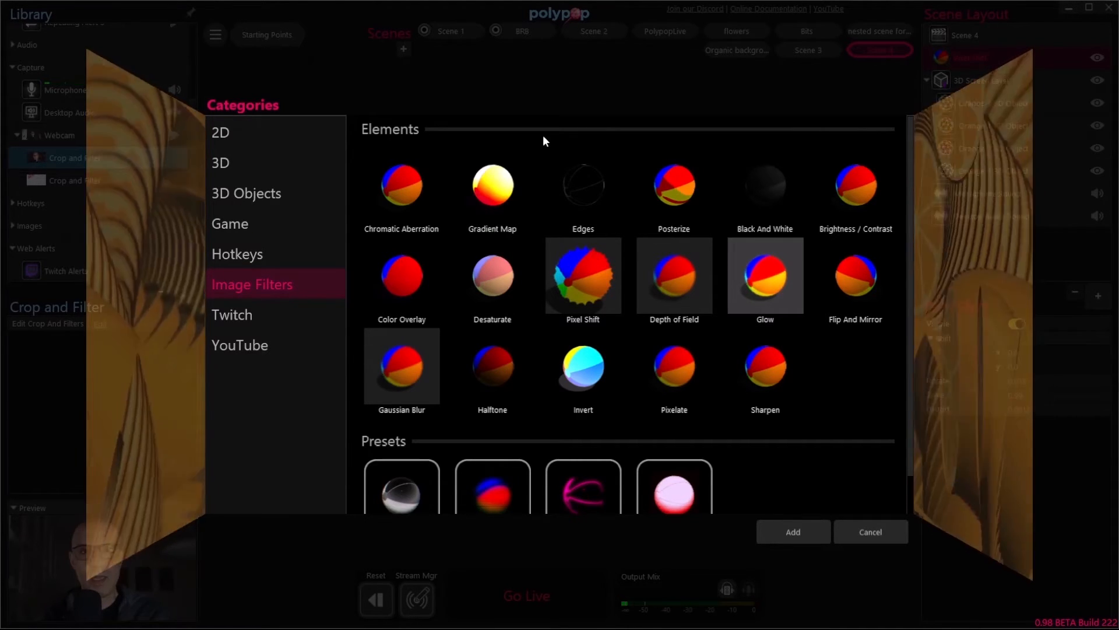
pyautogui.click(582, 188)
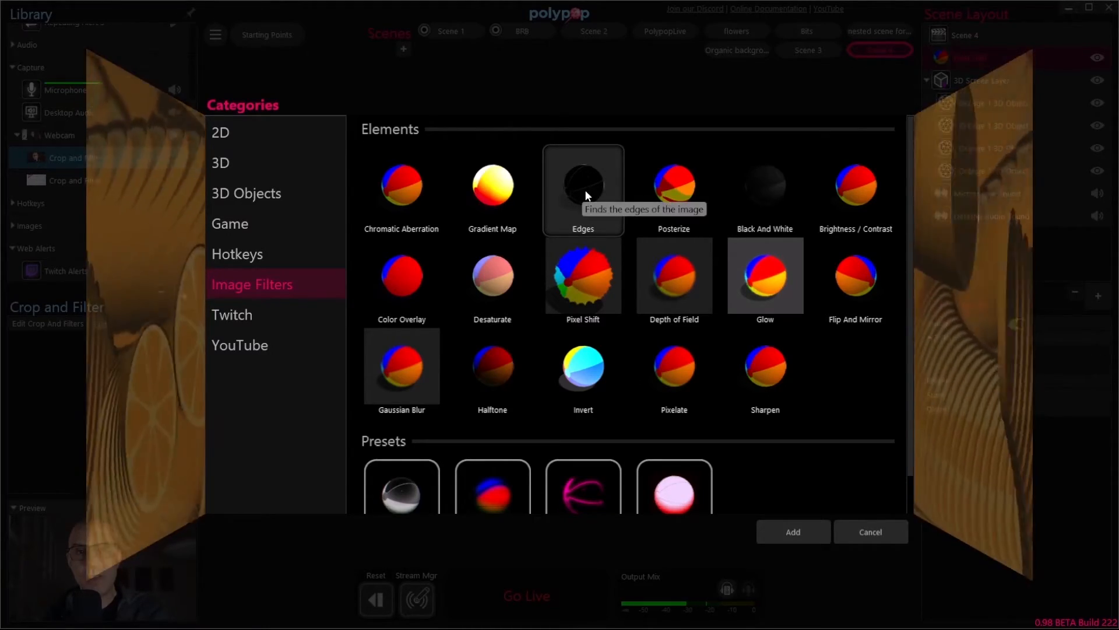
pyautogui.click(793, 532)
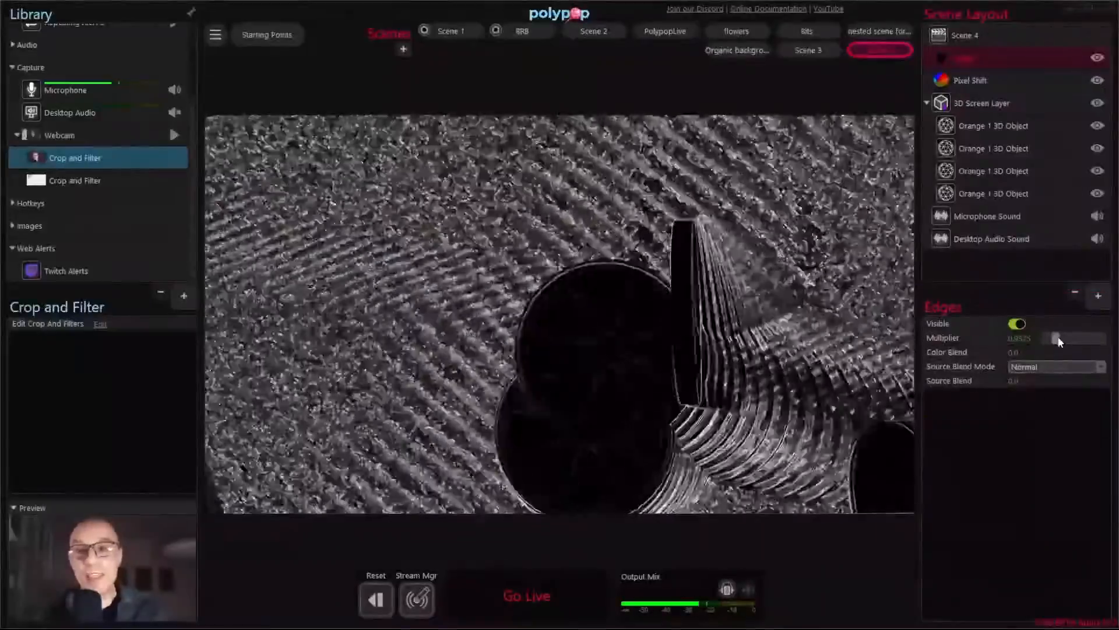
# - Lower the Edges filter Multiplier to soften the grainy grey outline strength
pyautogui.moveTo(1077, 338); pyautogui.dragTo(1049, 338)
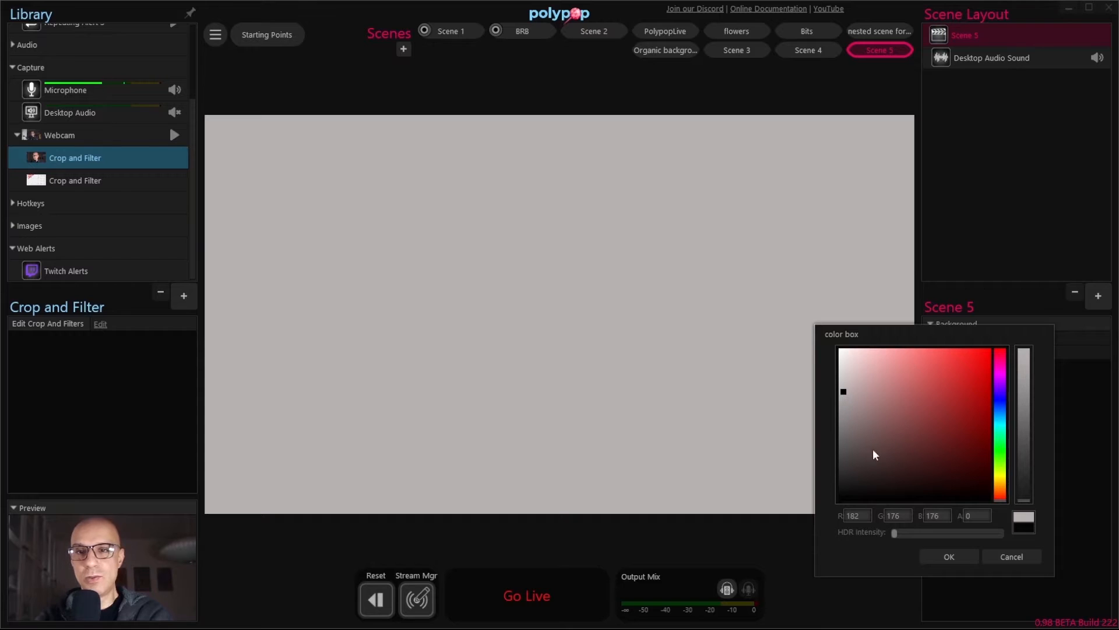
# - Give Scene 5 a light grey background colour and bring up the add-item catalogue
pyautogui.click(924, 470)
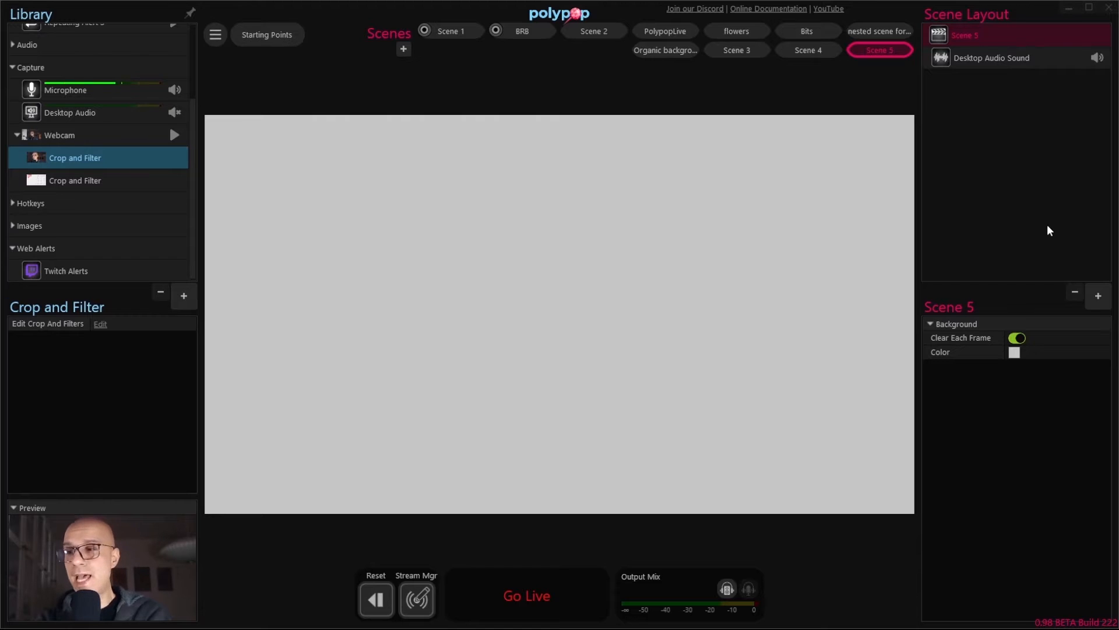
pyautogui.moveTo(1070, 238)
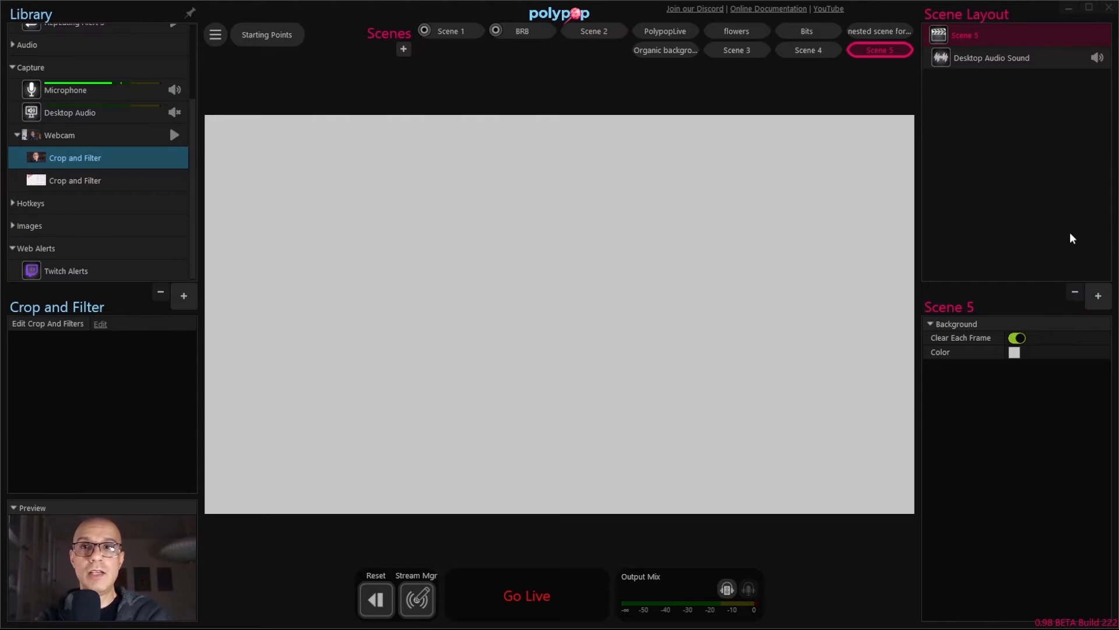
pyautogui.click(1098, 295)
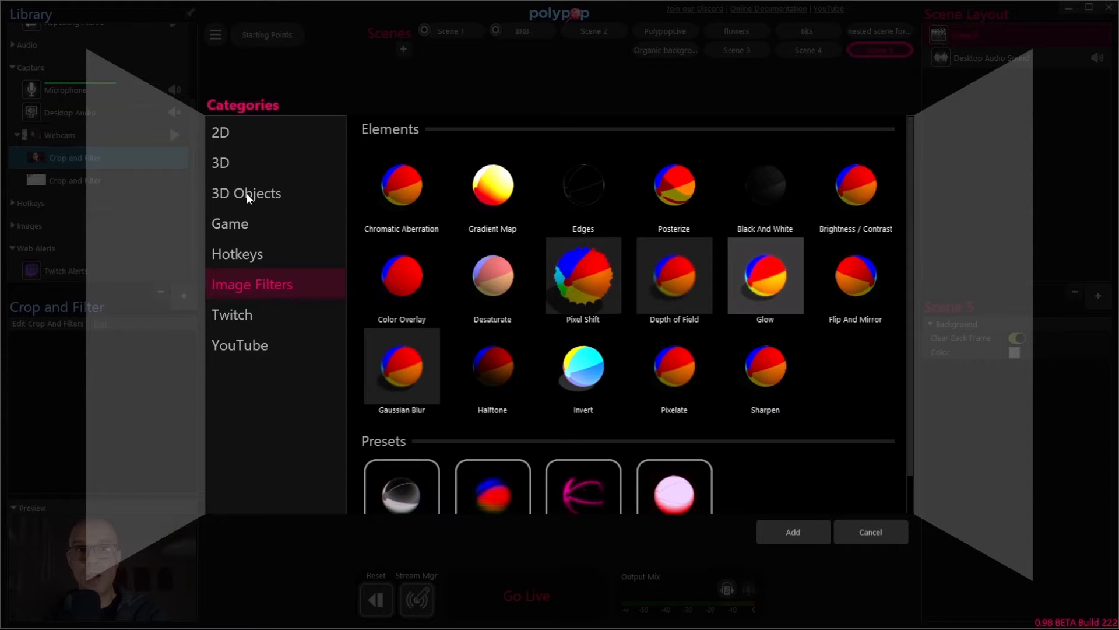
# - Add a Circle Box 3D object textured with the 'Logo wihth white line' image
pyautogui.click(246, 192)
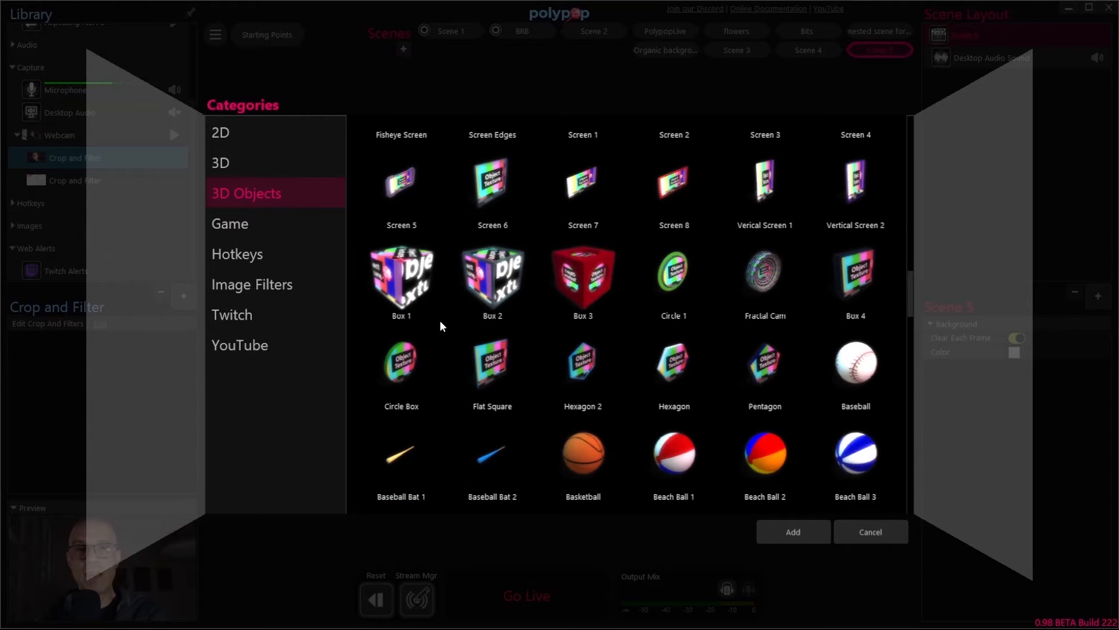
pyautogui.click(869, 532)
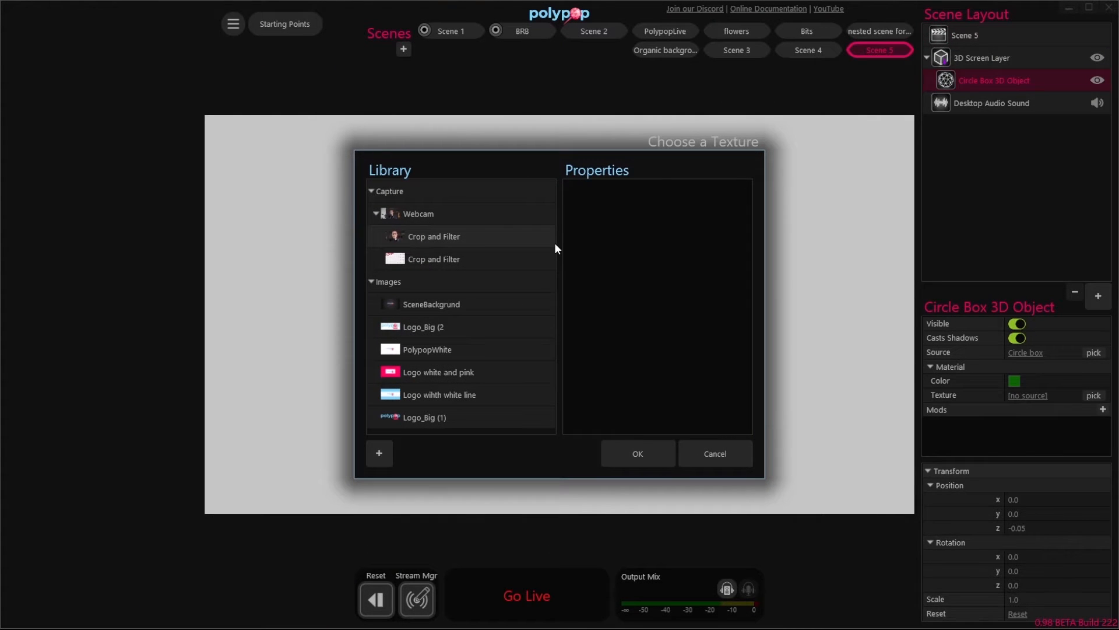
pyautogui.moveTo(751, 159)
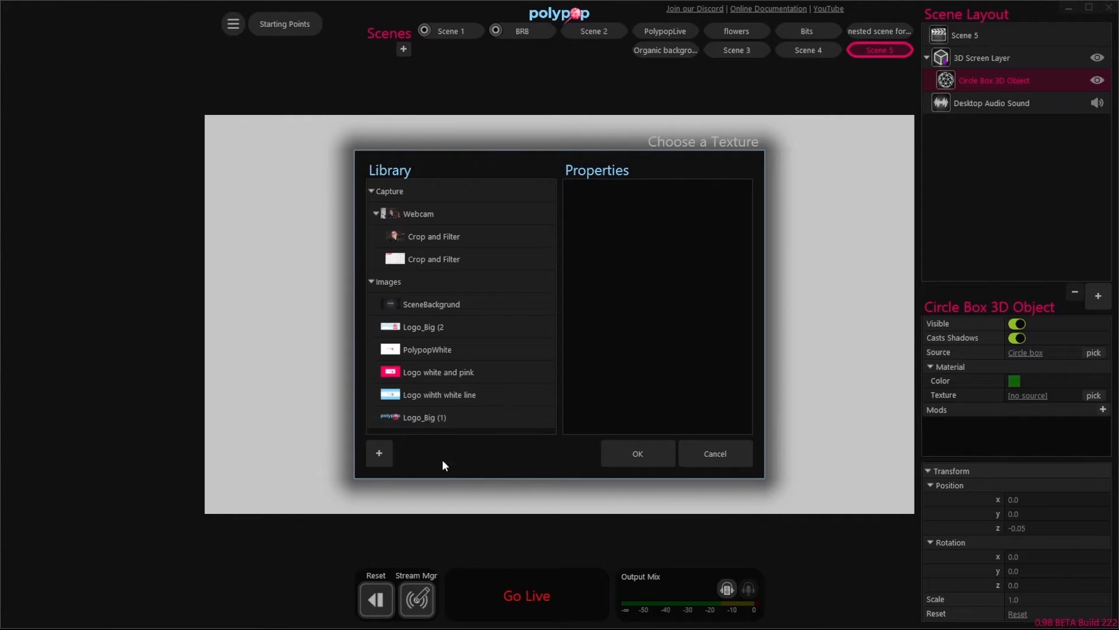
pyautogui.click(379, 452)
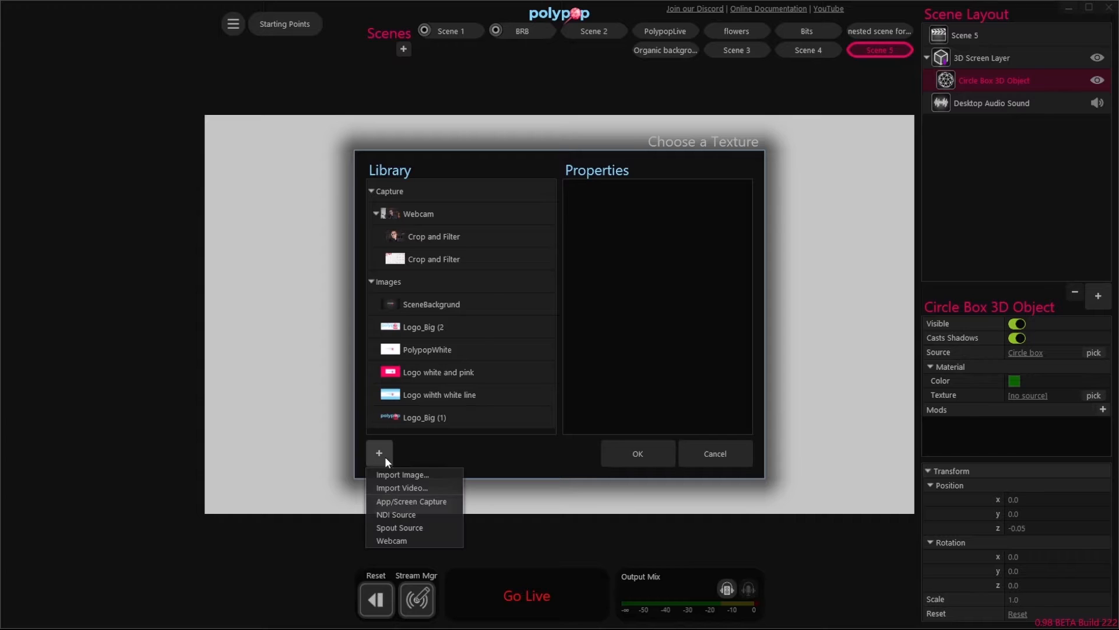
pyautogui.click(438, 394)
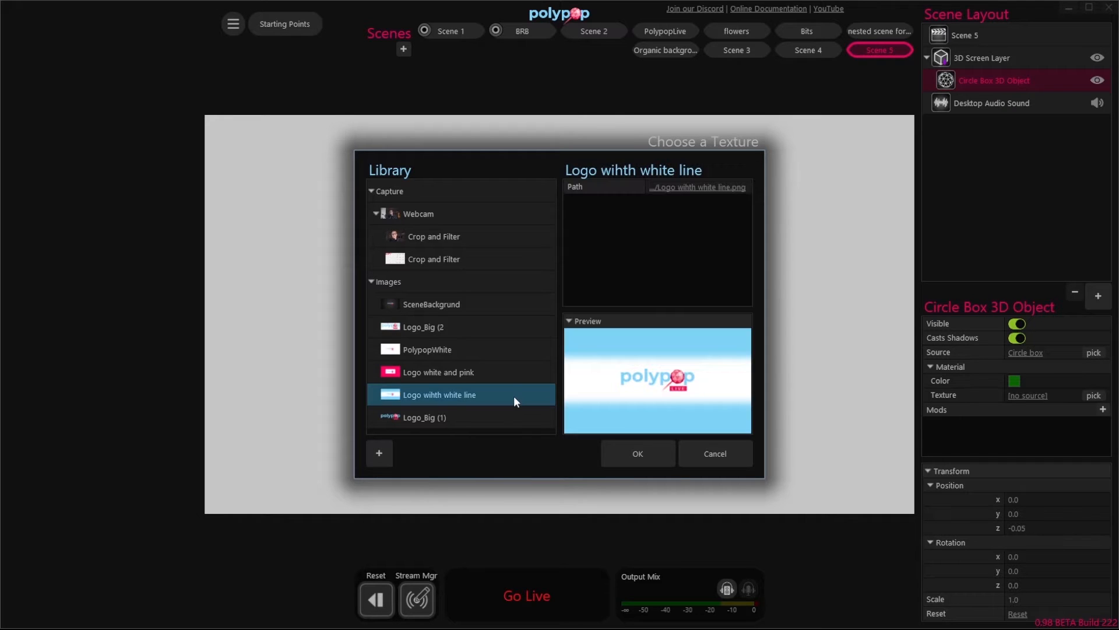
pyautogui.moveTo(500, 405)
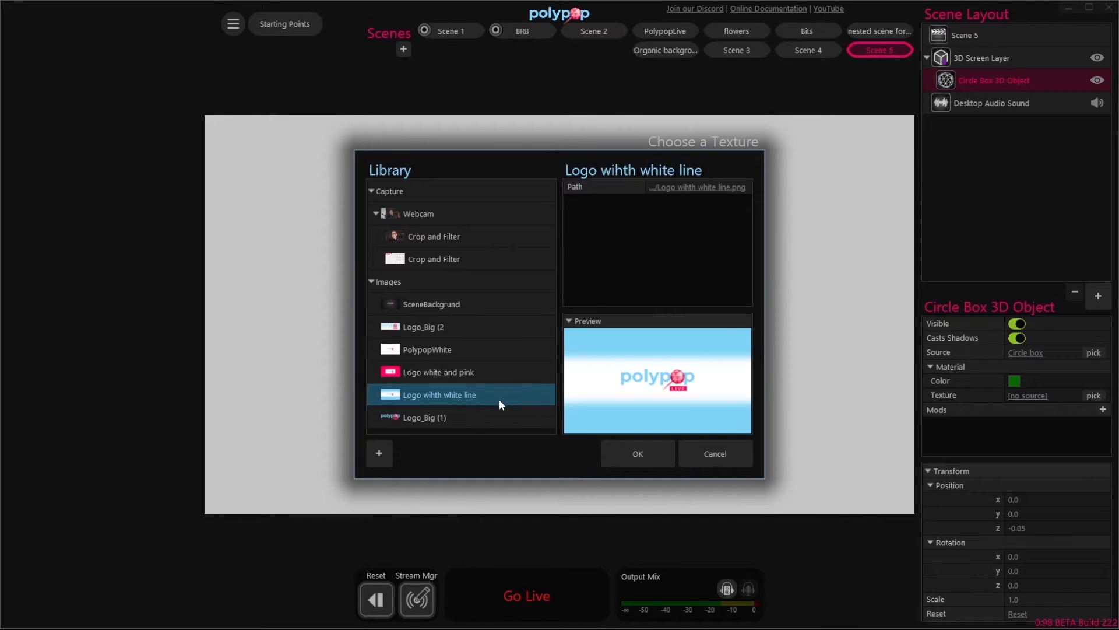
pyautogui.moveTo(527, 409)
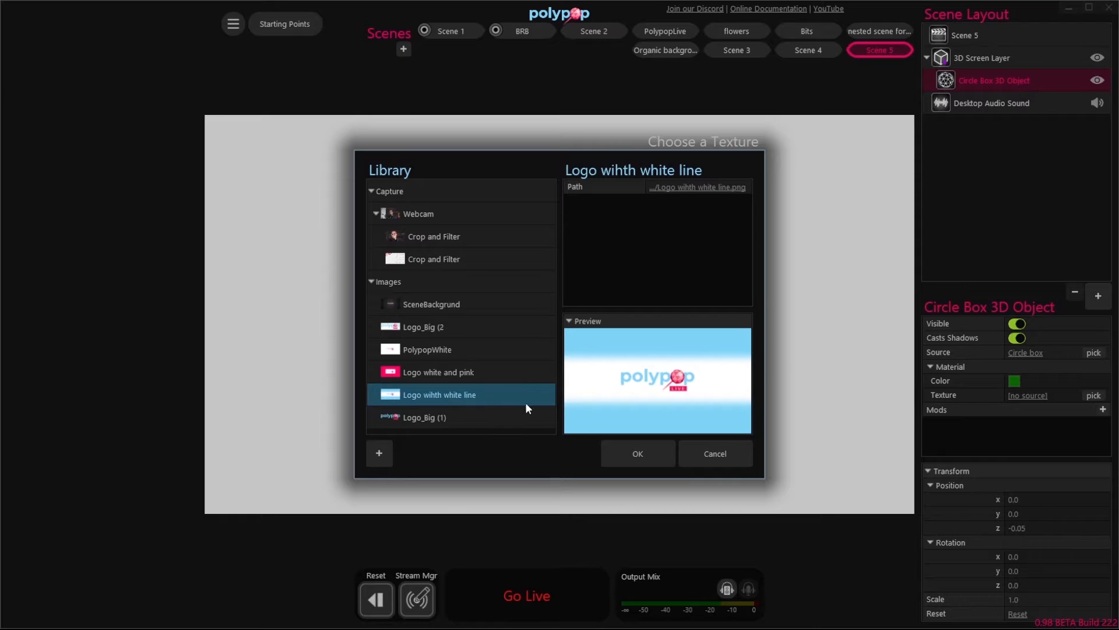
pyautogui.click(635, 453)
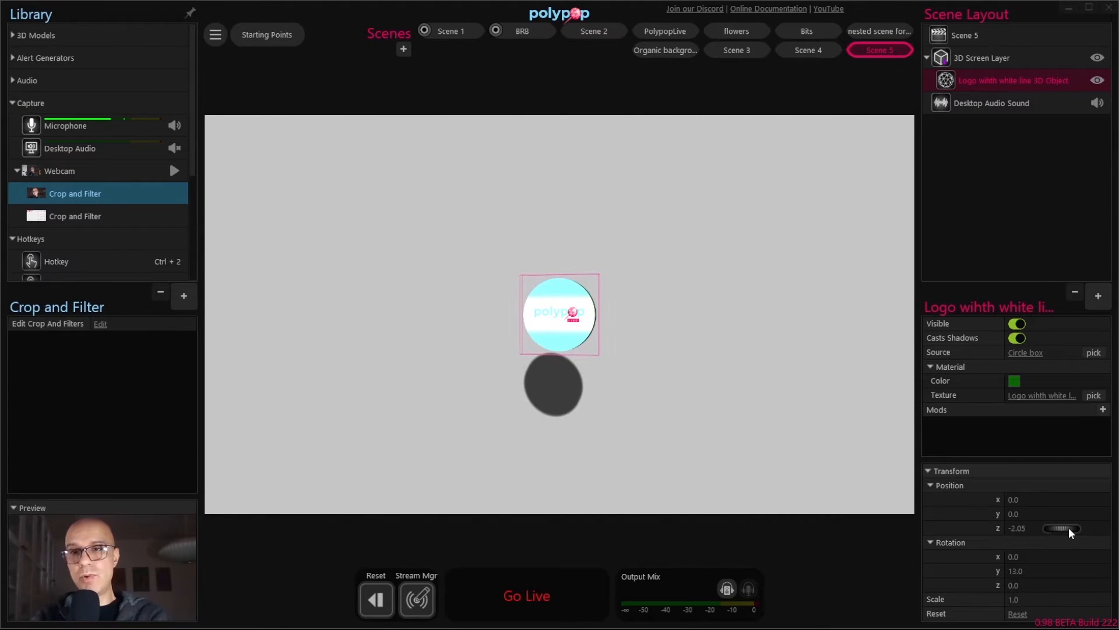
# - Move the disc to Position z -5.75, Rotation y 47, and recolour it light blue
pyautogui.moveTo(1063, 528); pyautogui.dragTo(1059, 528)
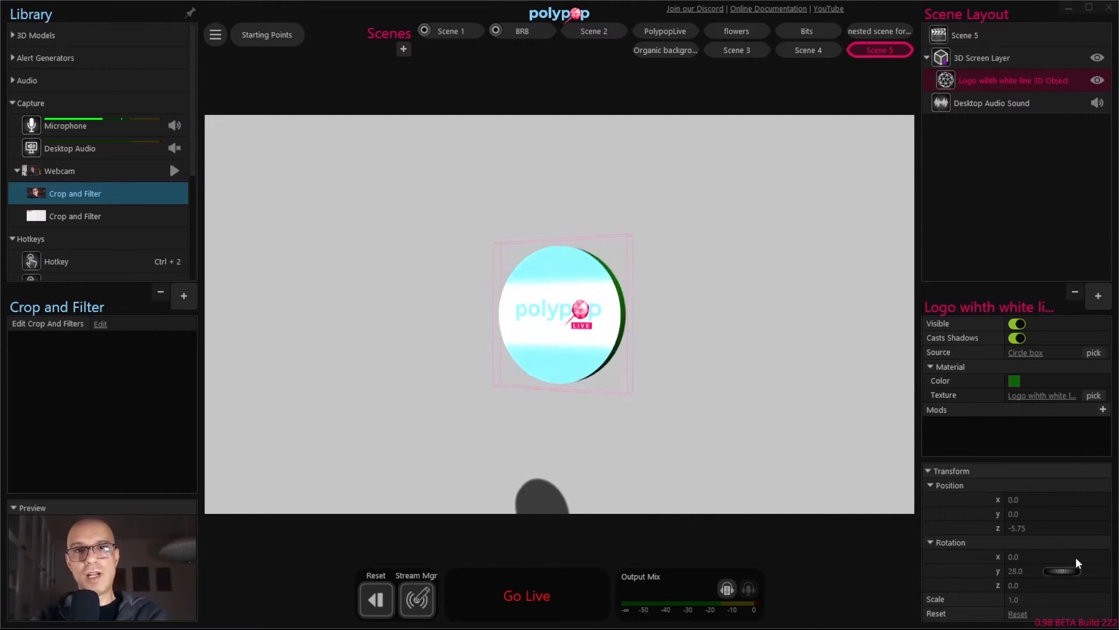
pyautogui.moveTo(1061, 570); pyautogui.dragTo(1086, 570)
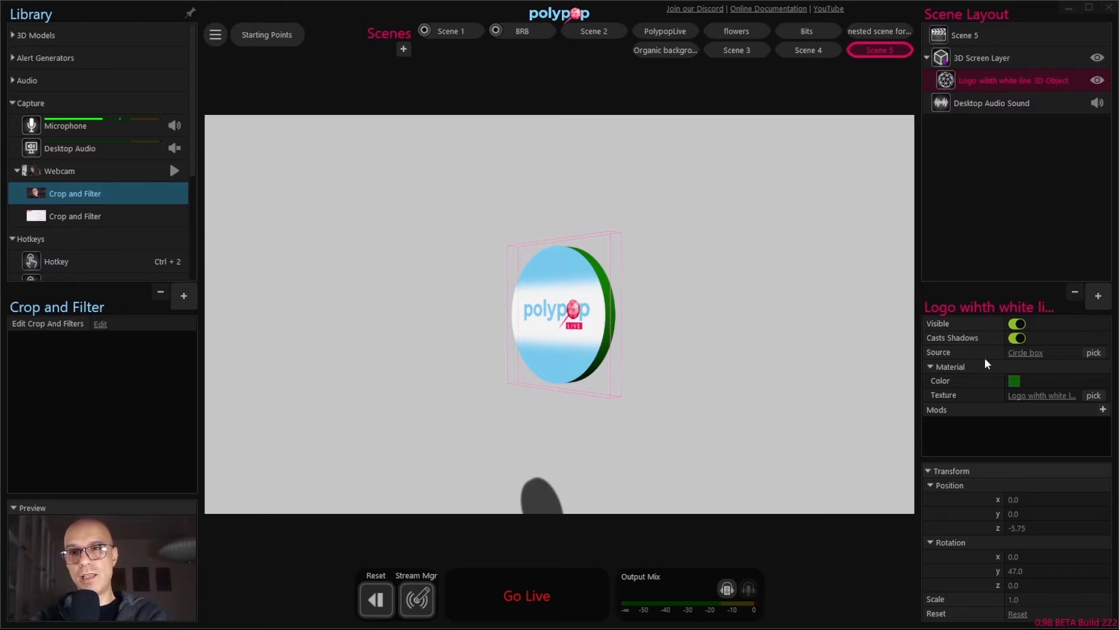
pyautogui.click(1015, 380)
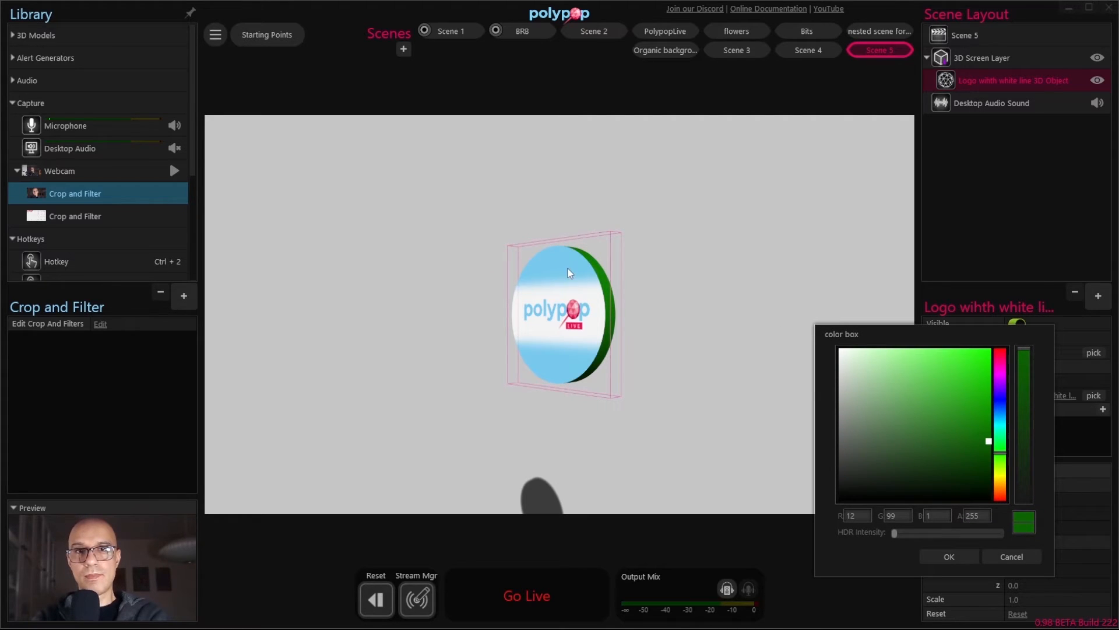
pyautogui.click(943, 369)
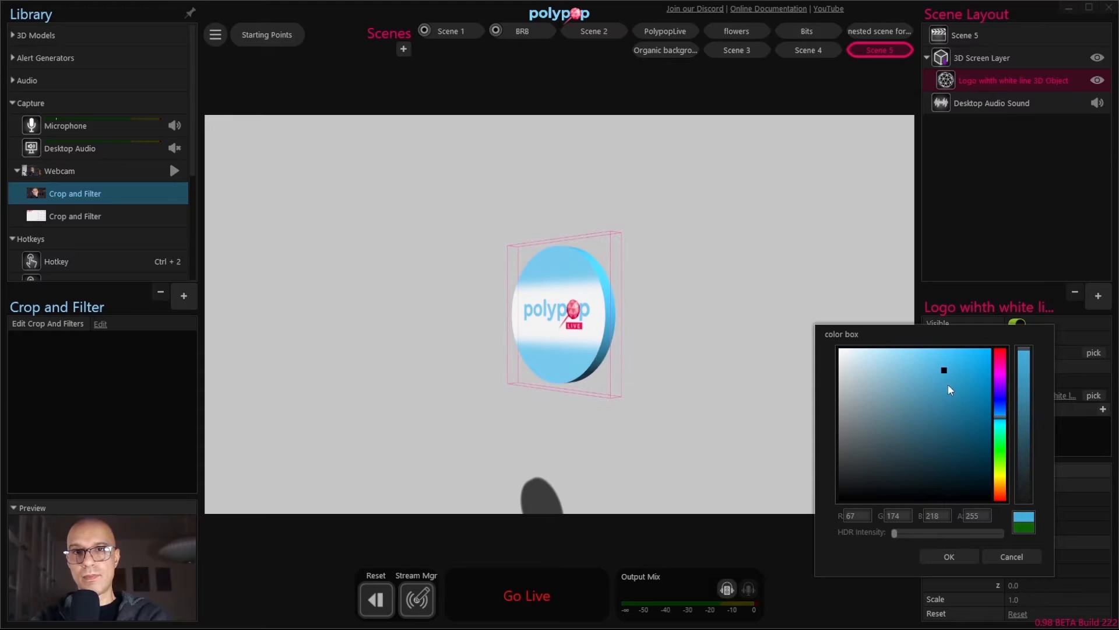
pyautogui.click(949, 556)
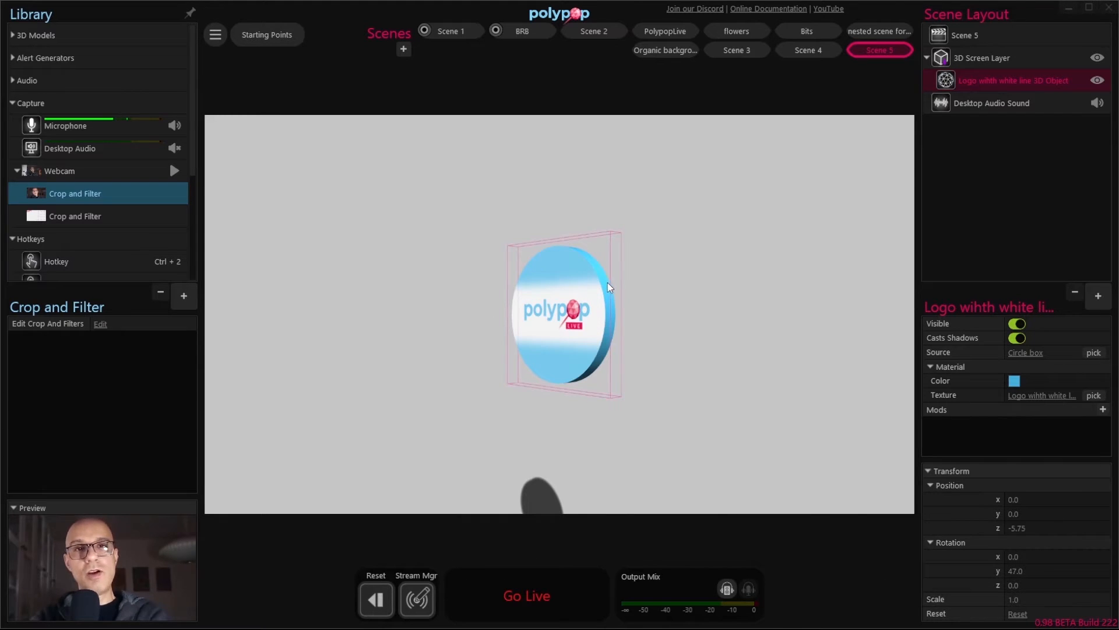
pyautogui.moveTo(609, 299)
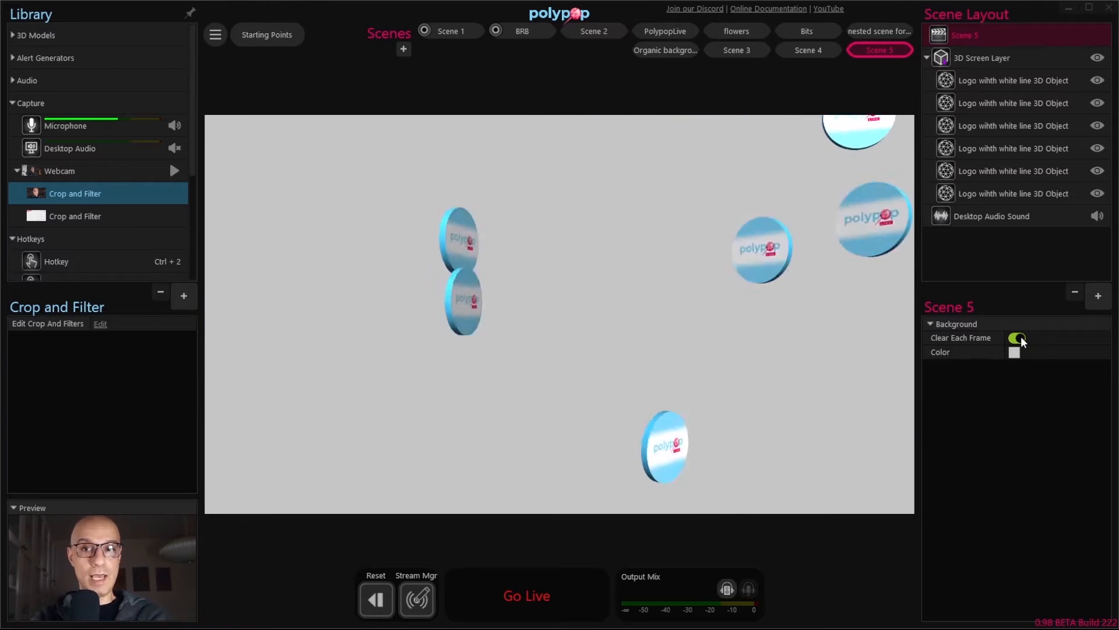
# - Switch off Clear Each Frame so the six discs paint persistent trails
pyautogui.click(1015, 339)
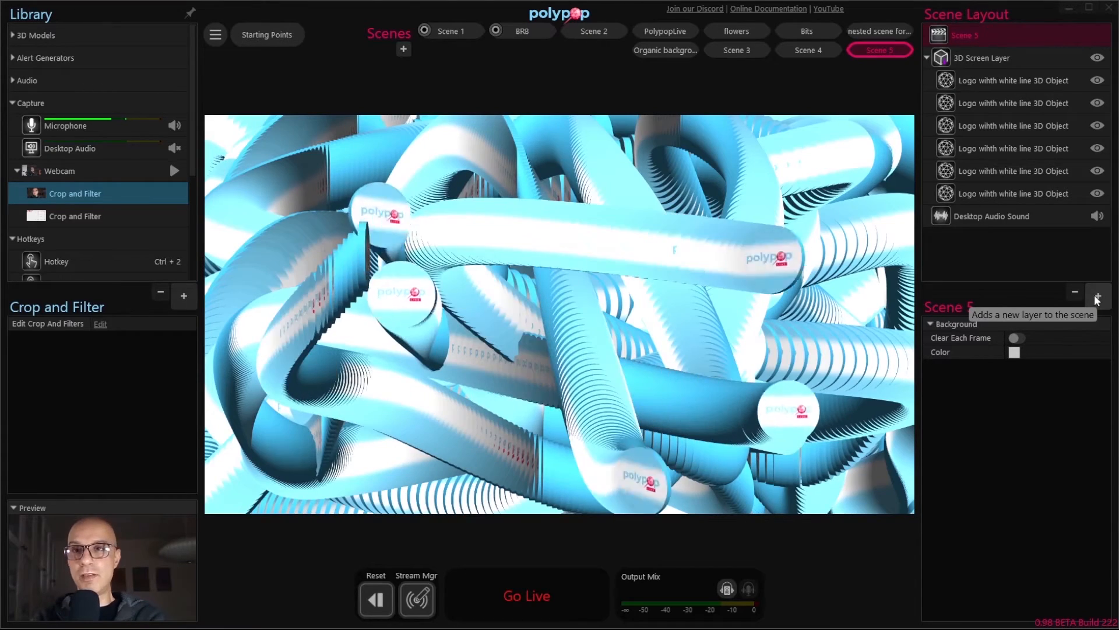
# - Add a Gaussian Blur layer to Scene 5 with Blur Amount about 0.66
pyautogui.click(1097, 297)
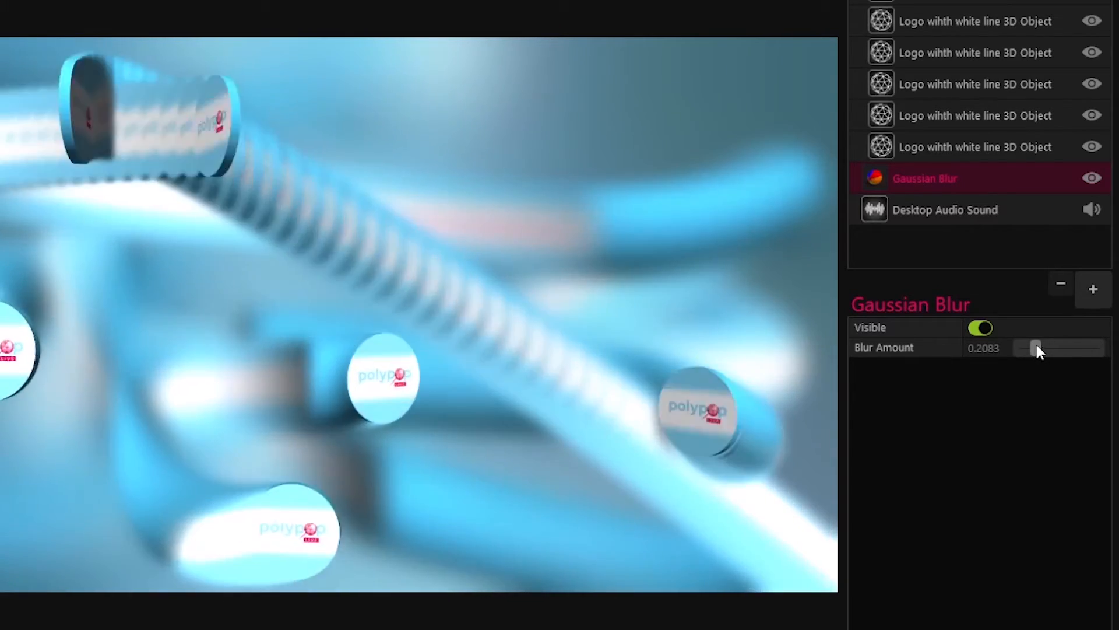
pyautogui.moveTo(1035, 348); pyautogui.dragTo(1069, 347)
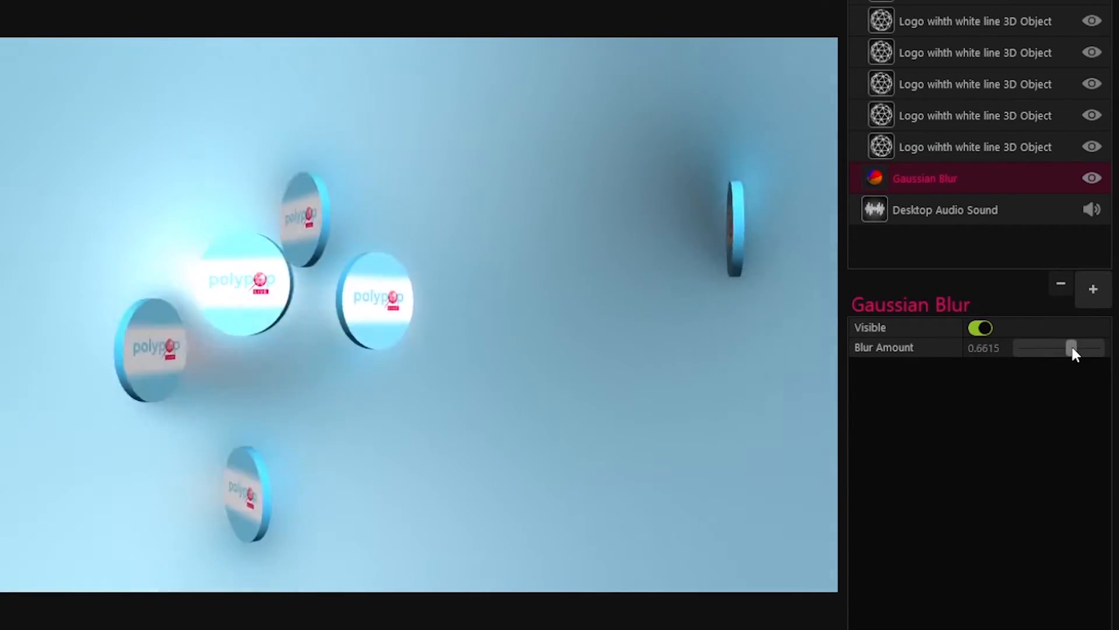
pyautogui.moveTo(1069, 348); pyautogui.dragTo(1041, 348)
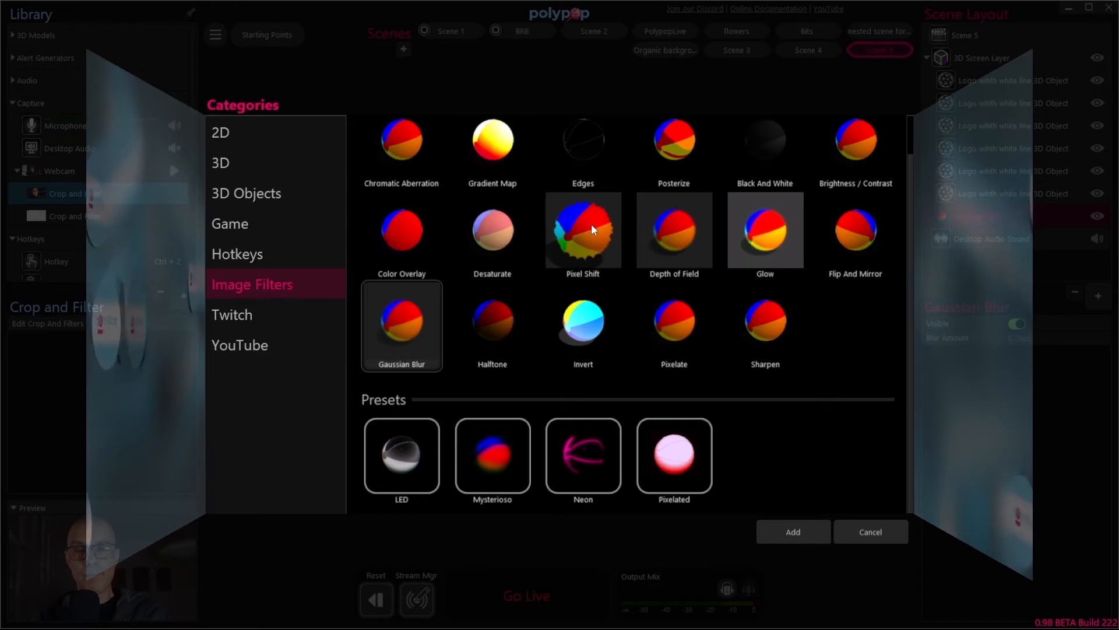
# - Add a Pixel Shift filter to Scene 5, then create an empty Scene 6
pyautogui.click(791, 531)
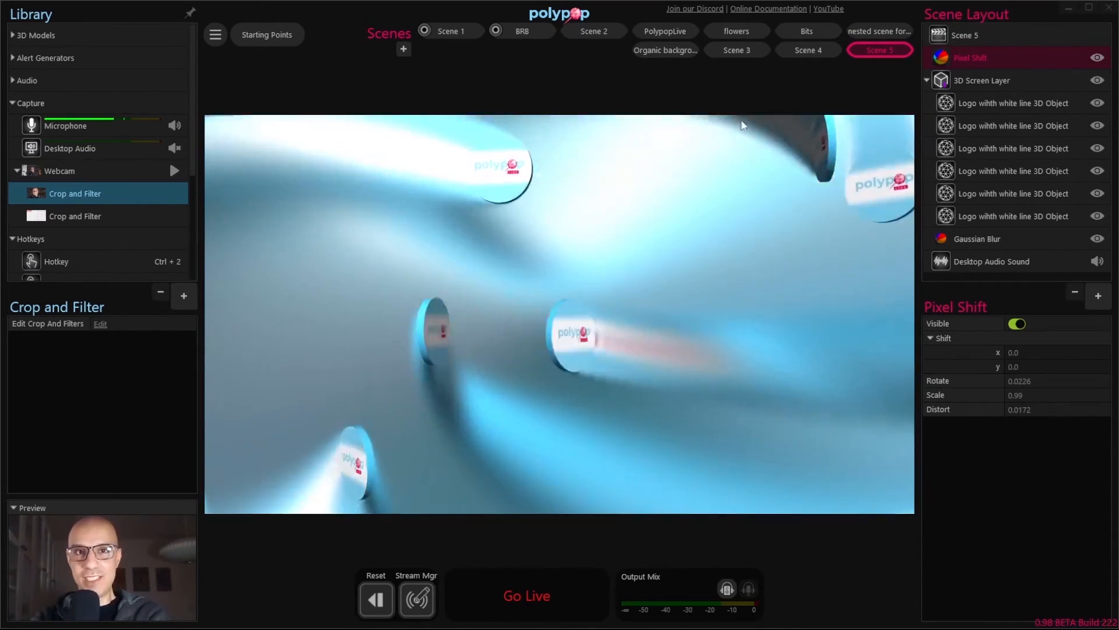
pyautogui.click(404, 49)
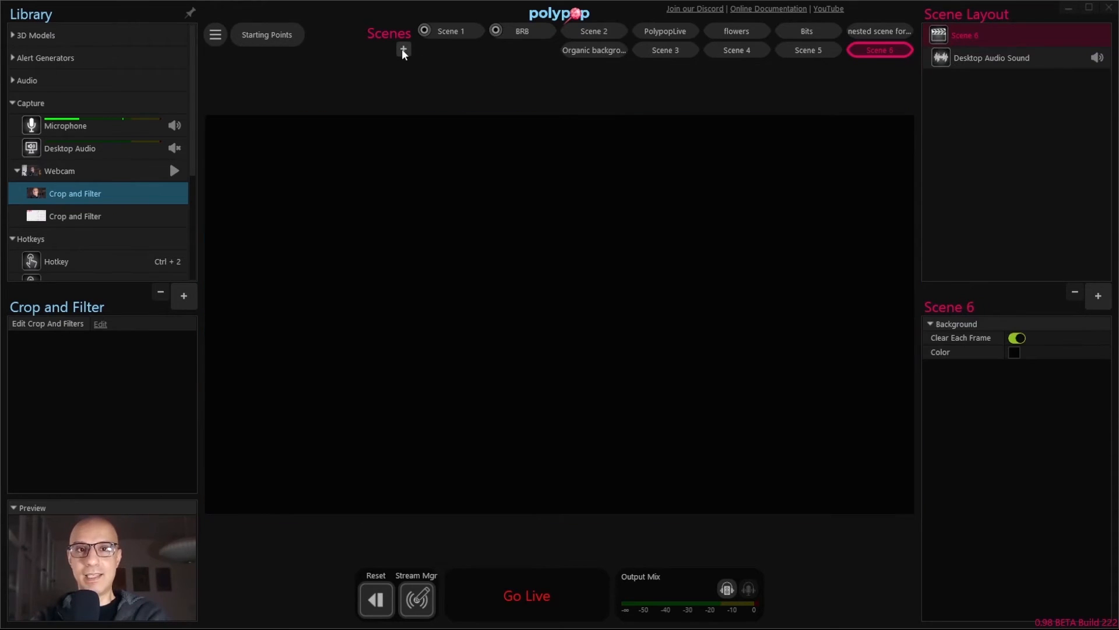
# - Set Scene 6's background to light grey and nest Scene 5 inside it as a layer
pyautogui.click(1014, 353)
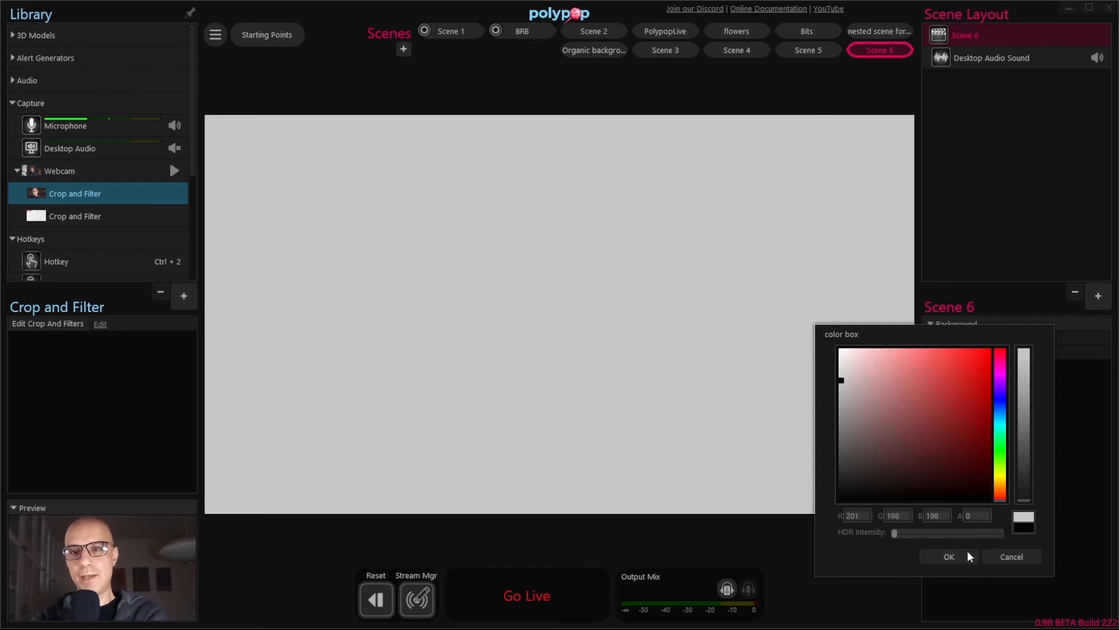
pyautogui.click(949, 556)
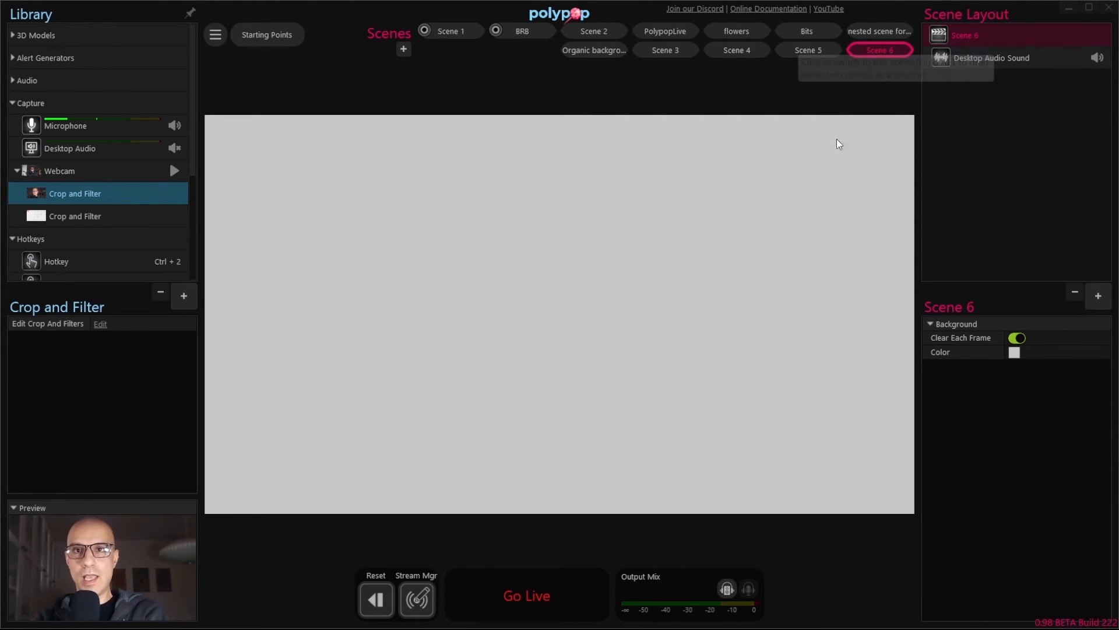
pyautogui.moveTo(824, 94)
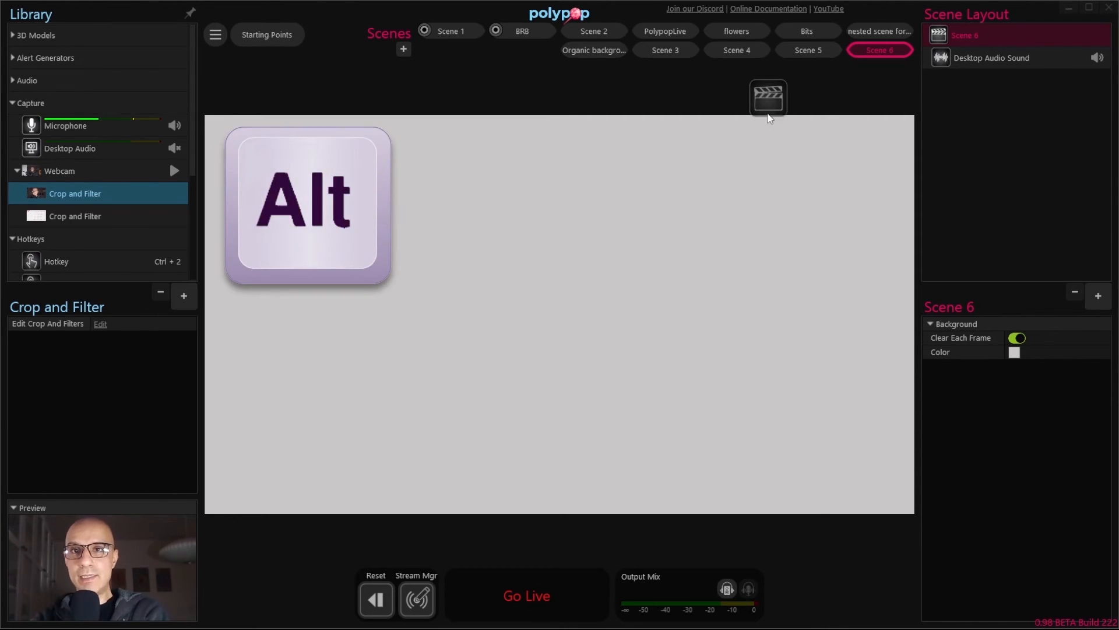
pyautogui.moveTo(768, 98); pyautogui.dragTo(494, 310)
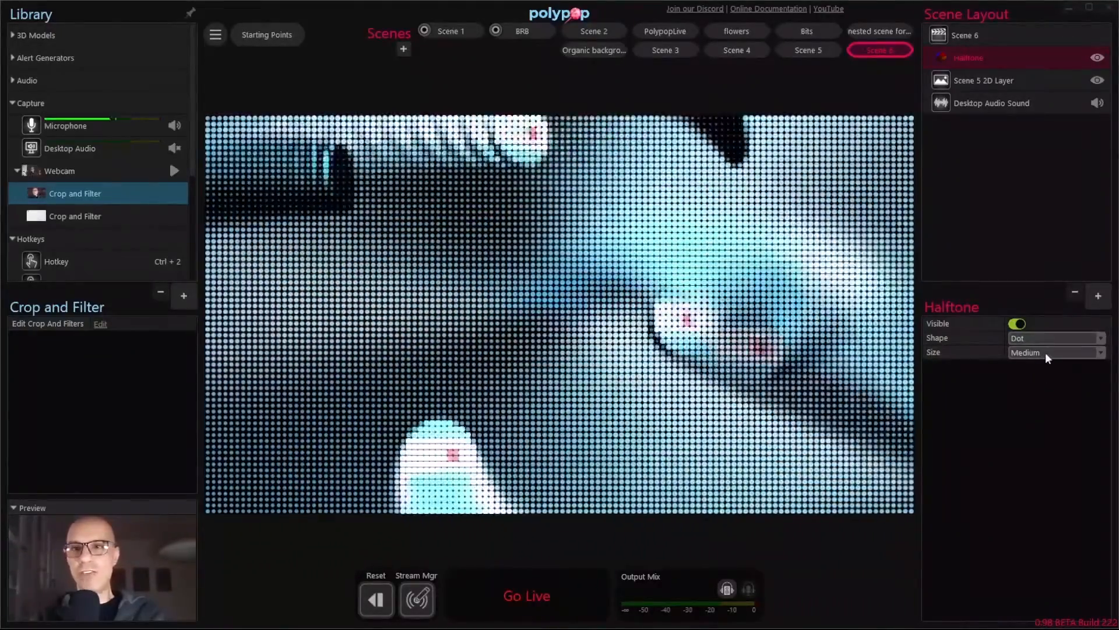
# - Try Halftone sizes Small then Large, and shapes Square then Rounded Square
pyautogui.click(1055, 352)
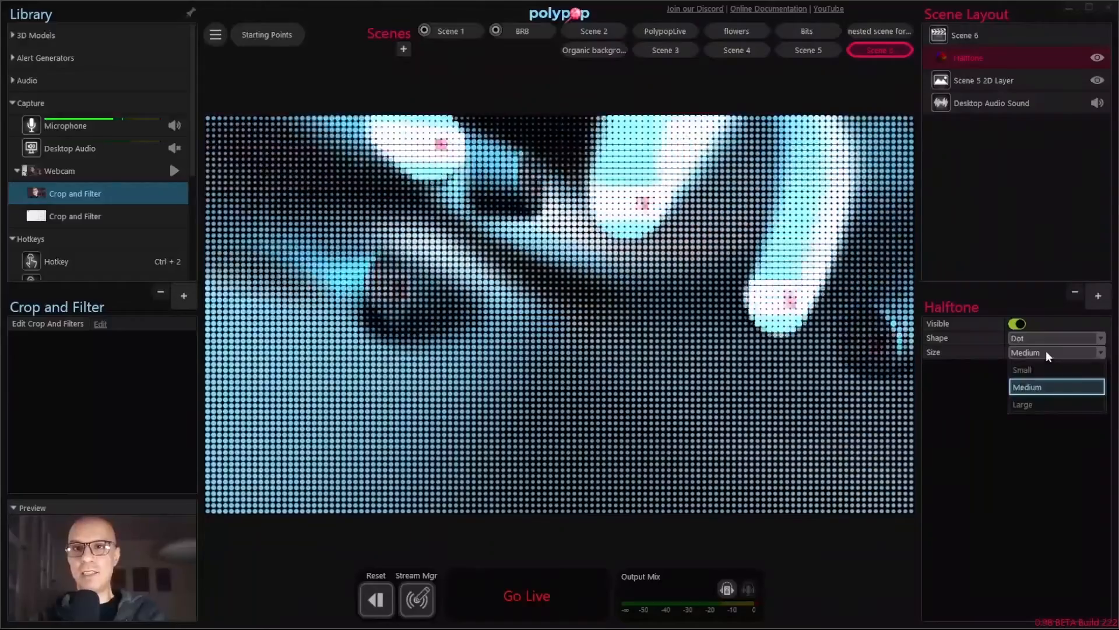
pyautogui.click(1022, 369)
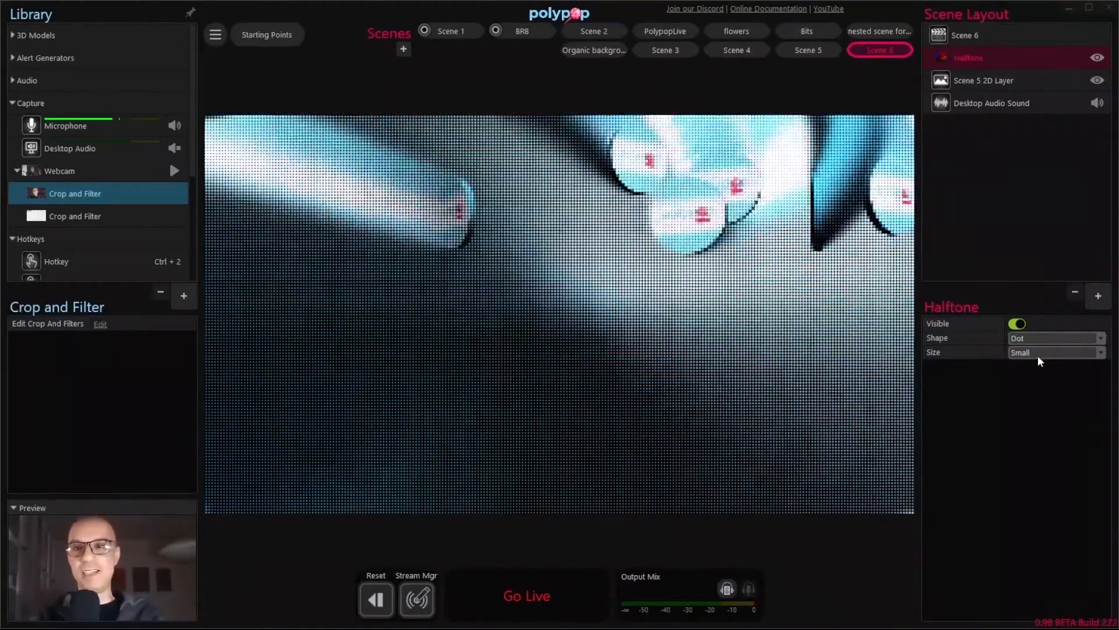
pyautogui.click(1056, 353)
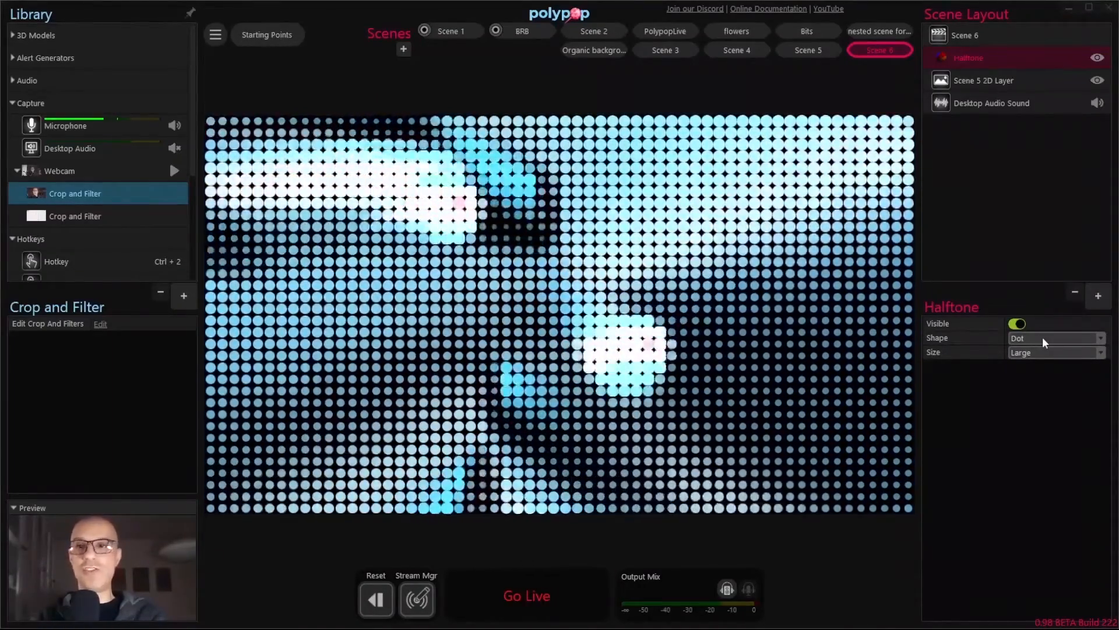
pyautogui.click(1056, 338)
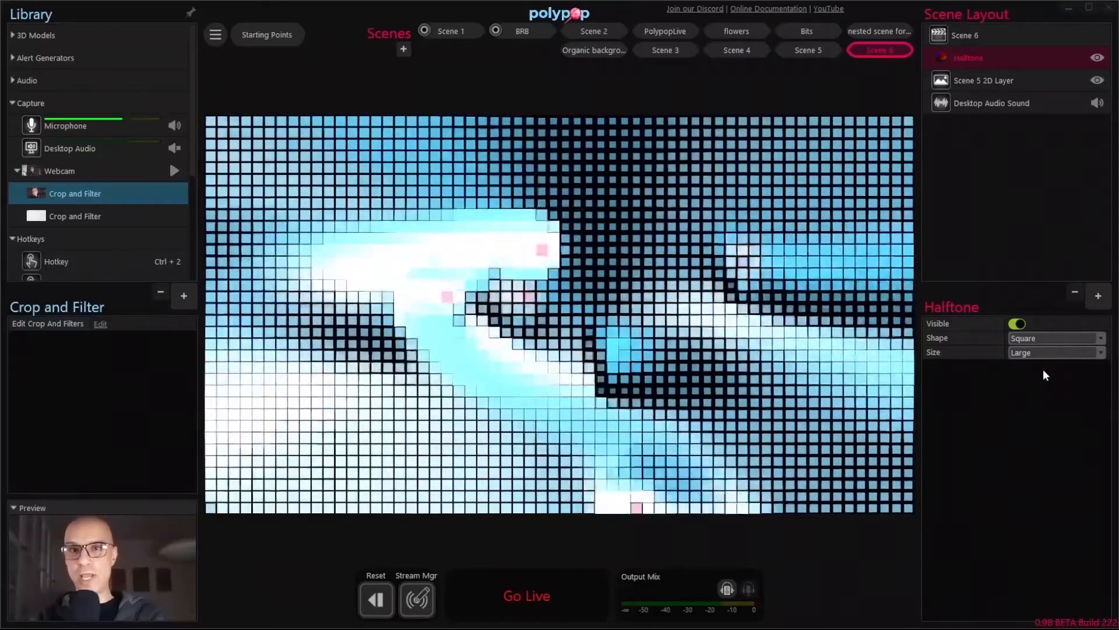
pyautogui.click(1055, 338)
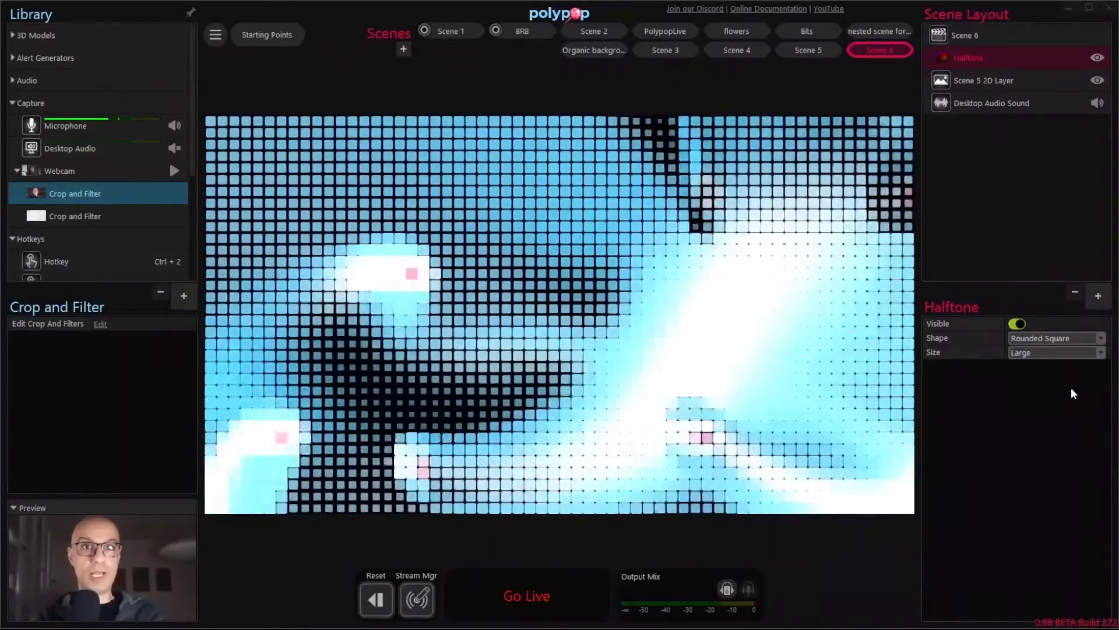